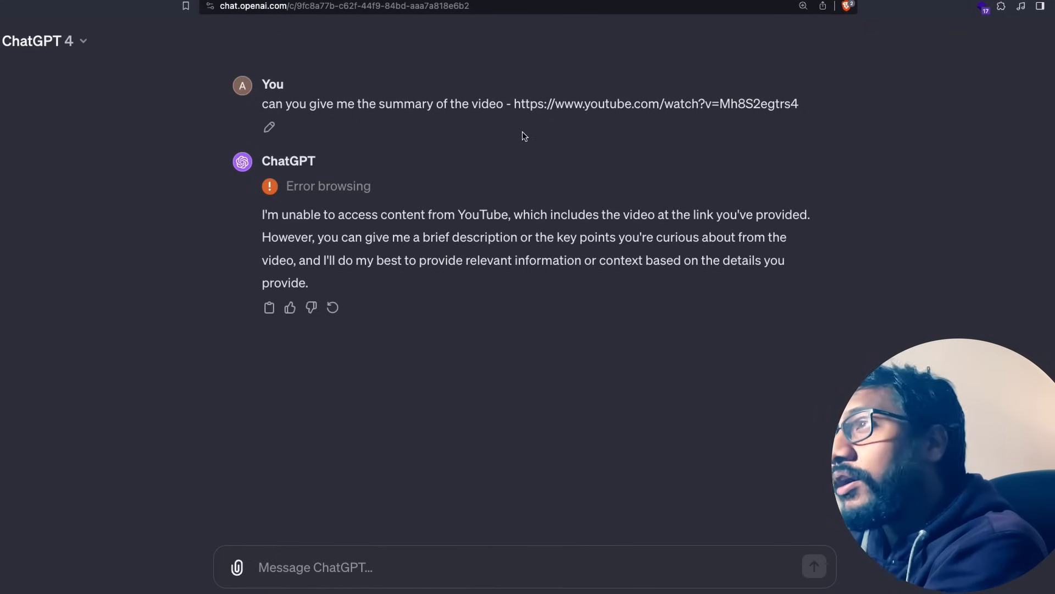
{"action": "mouse_move", "coordinate": [561, 176]}
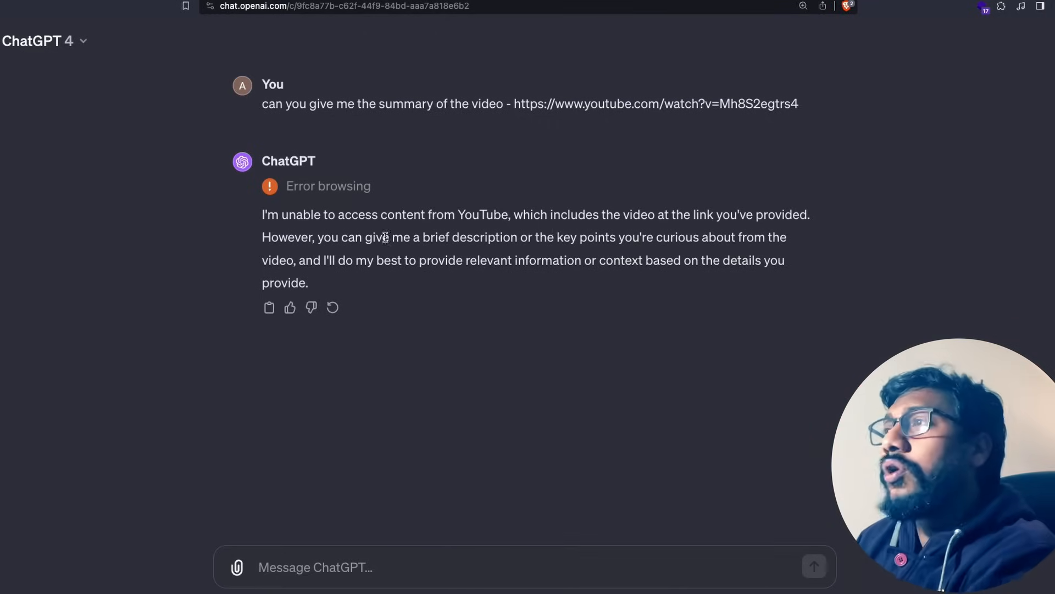
{"action": "mouse_move", "coordinate": [639, 213]}
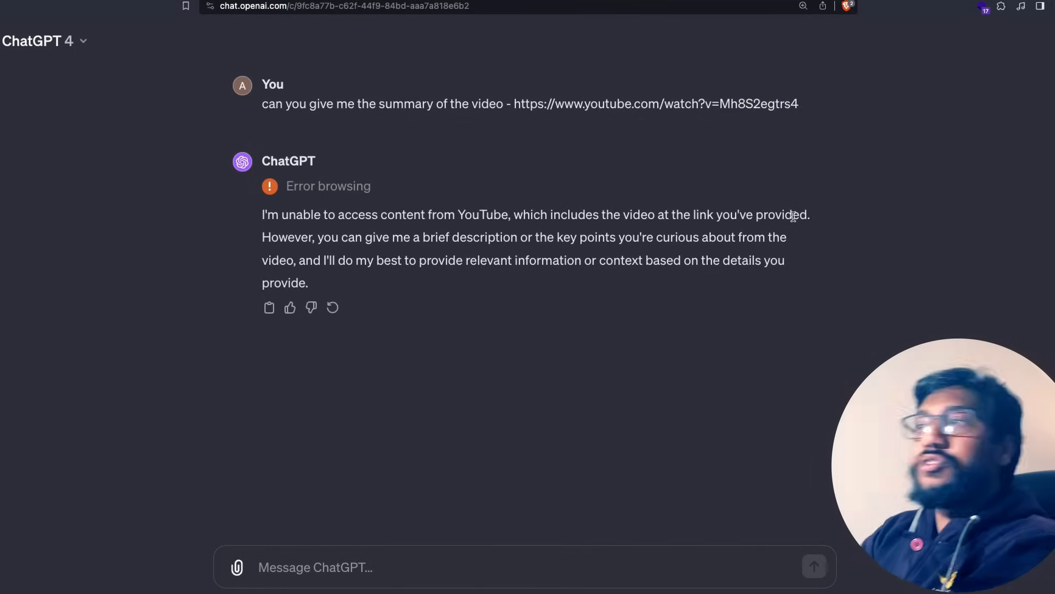
{"action": "mouse_move", "coordinate": [813, 207]}
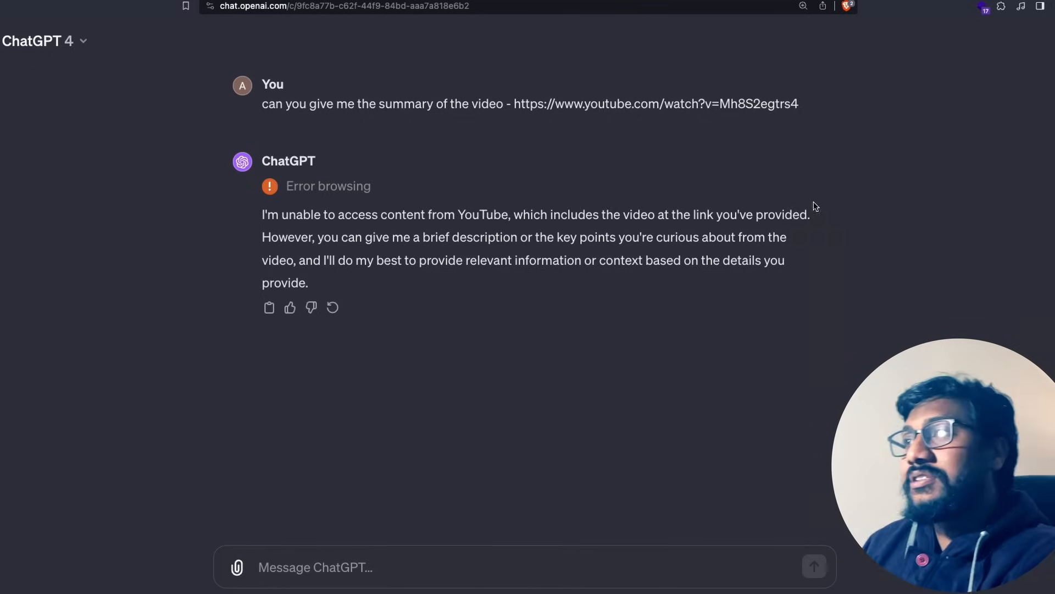
{"action": "mouse_move", "coordinate": [511, 274]}
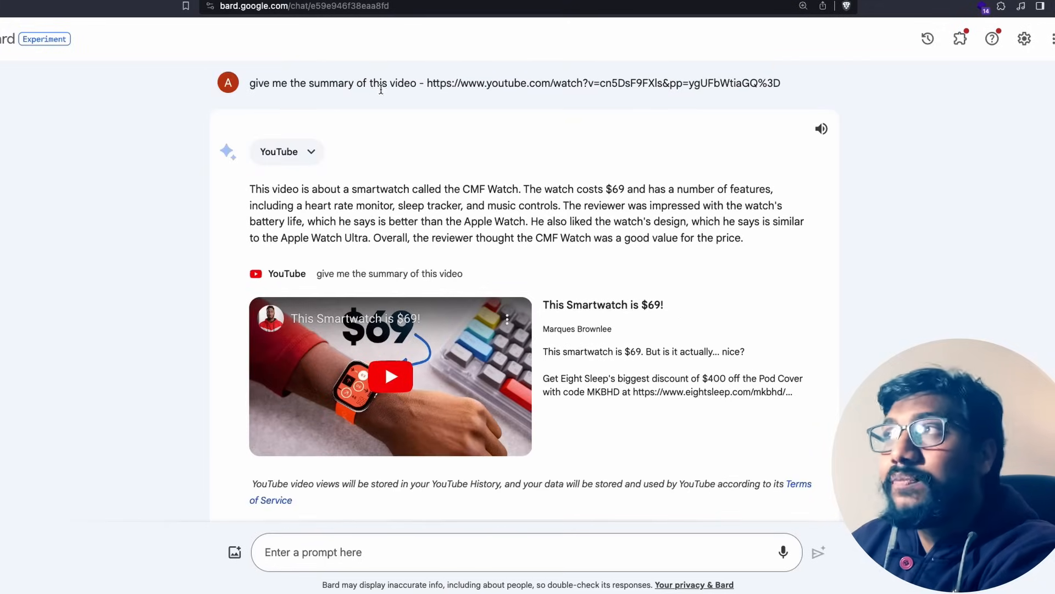
{"action": "mouse_move", "coordinate": [540, 216]}
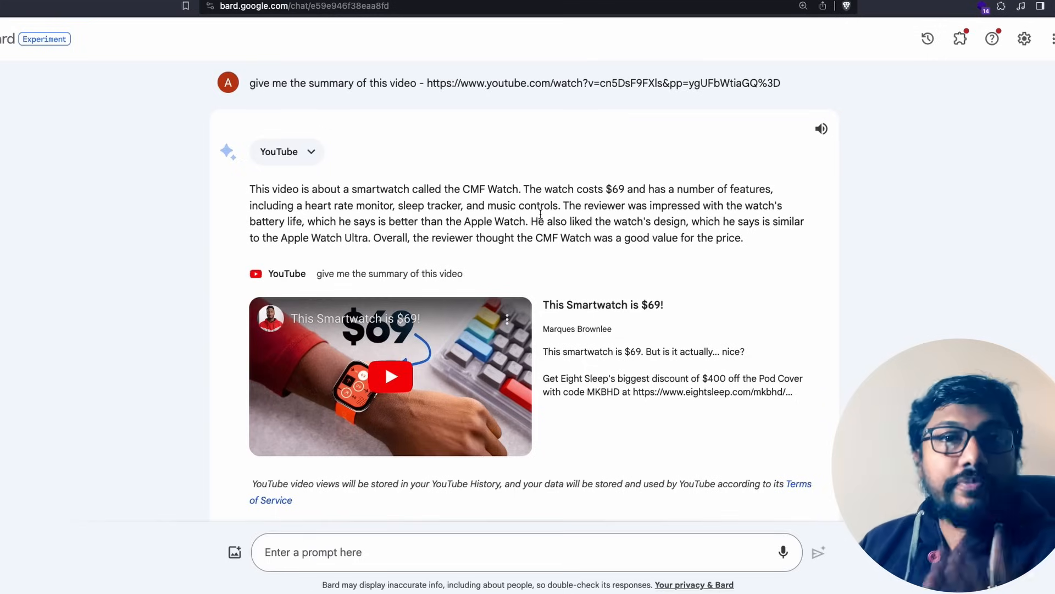
{"action": "mouse_move", "coordinate": [646, 304]}
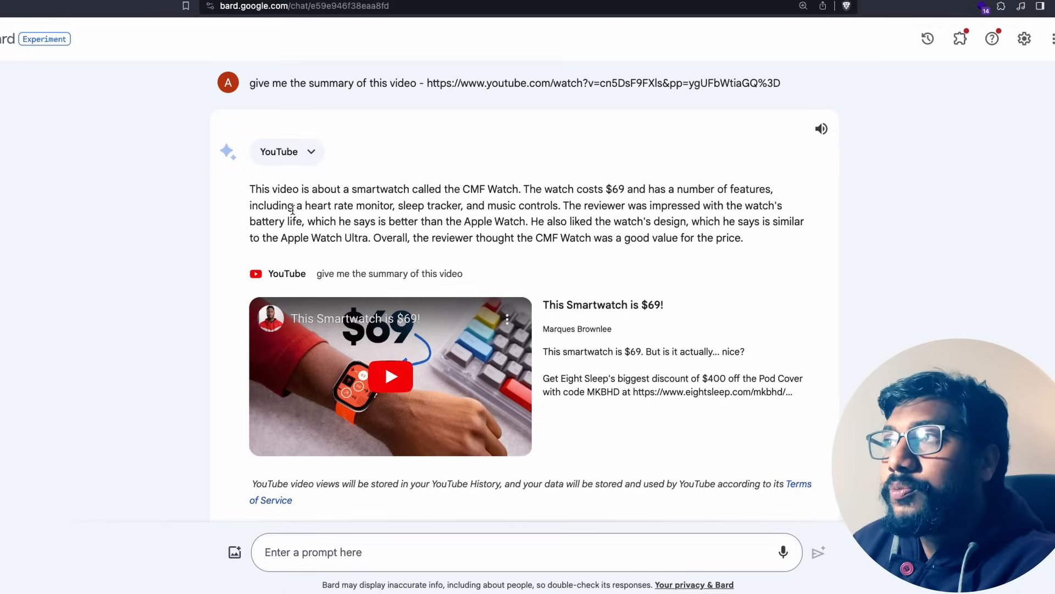
- Highlight the YouTube address of the Christopher Nolan WB100 featurette for copying into Bard
{"action": "left_click_drag", "start_coordinate": [295, 205], "coordinate": [464, 206]}
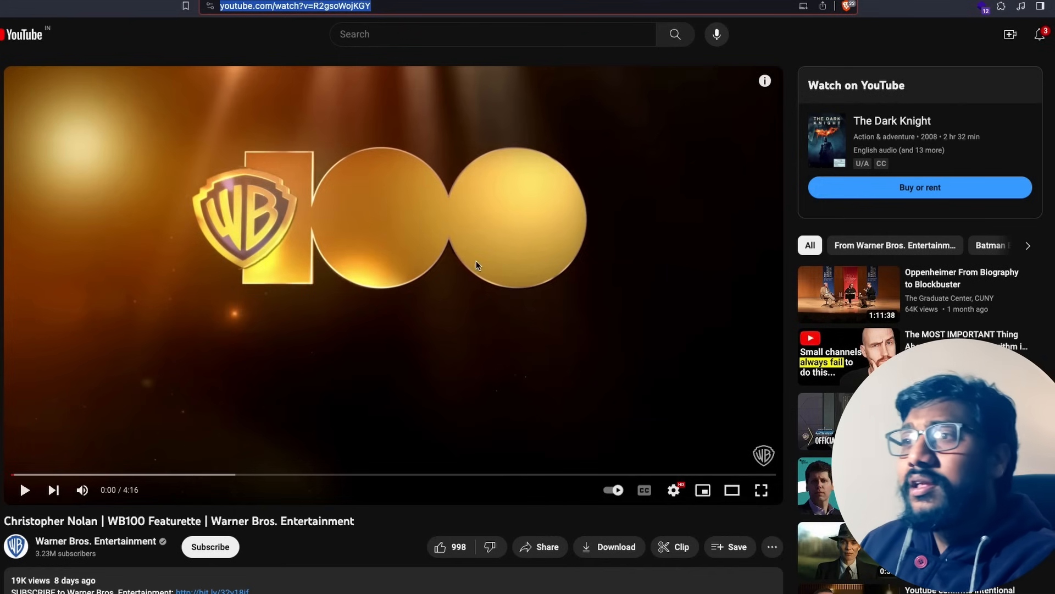
- Scroll down the WB100 Featurette page to its description and comments
{"action": "scroll", "scroll_direction": "down", "scroll_amount": 3}
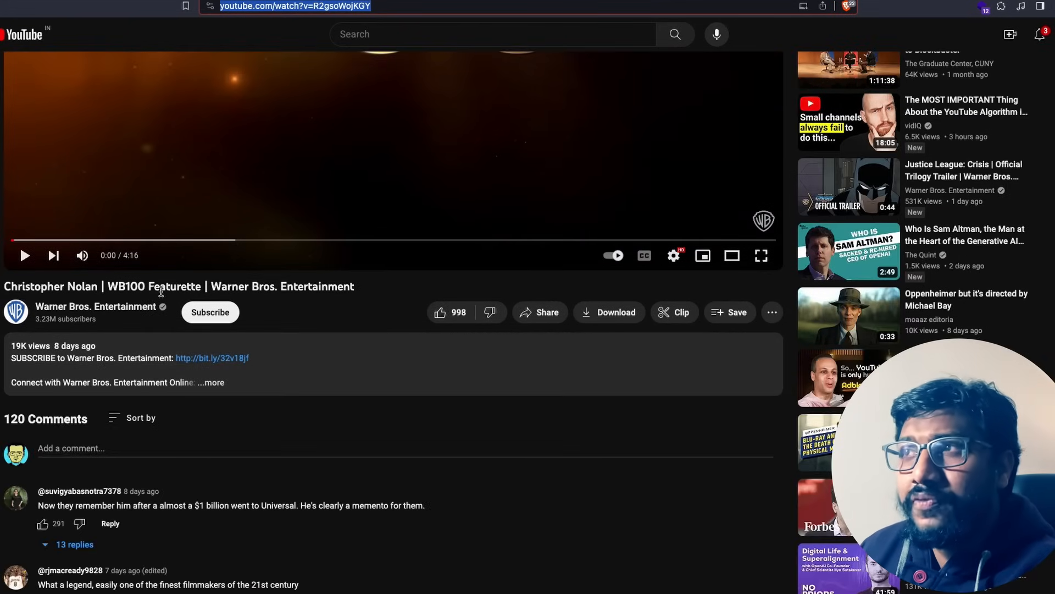
{"action": "mouse_move", "coordinate": [108, 367]}
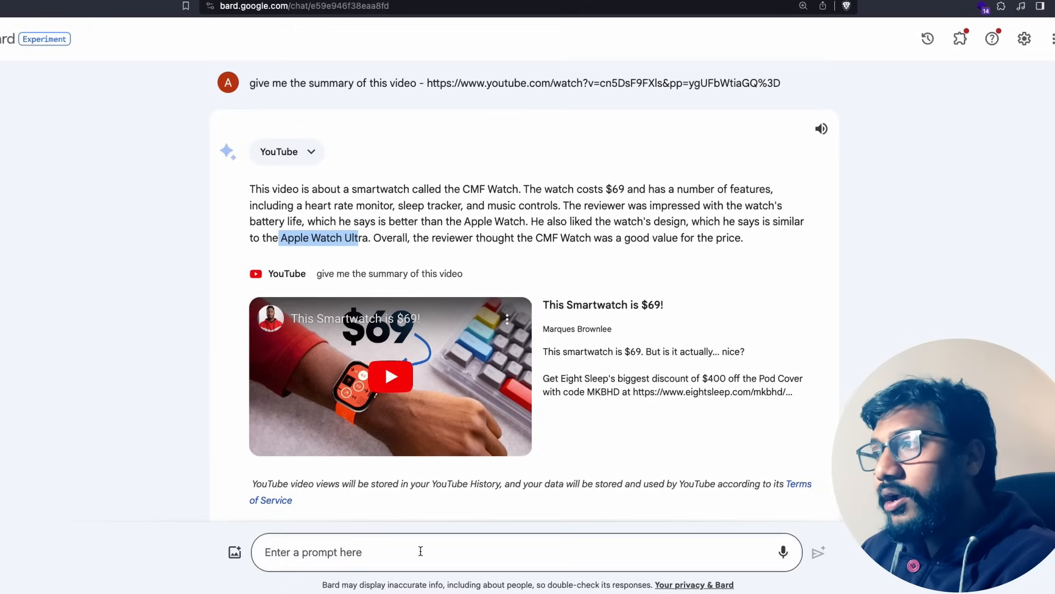
- Send Bard a request for a 5 point summary of the WB100 Featurette video link
{"action": "type", "text": "can you give me"}
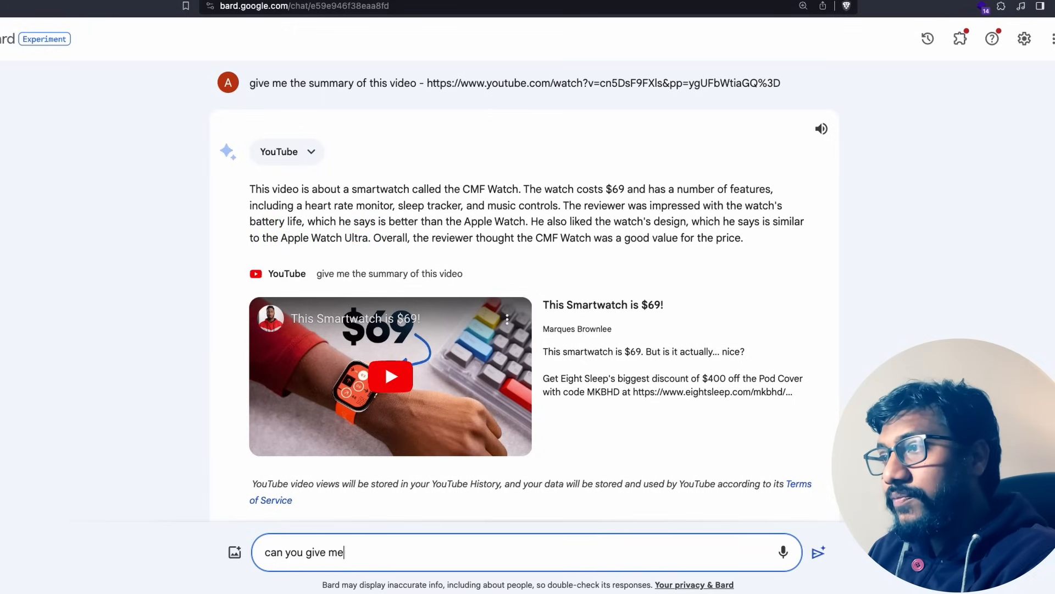
{"action": "type", "text": "5 point summary about this video - https://www.youtube.com/watch?"}
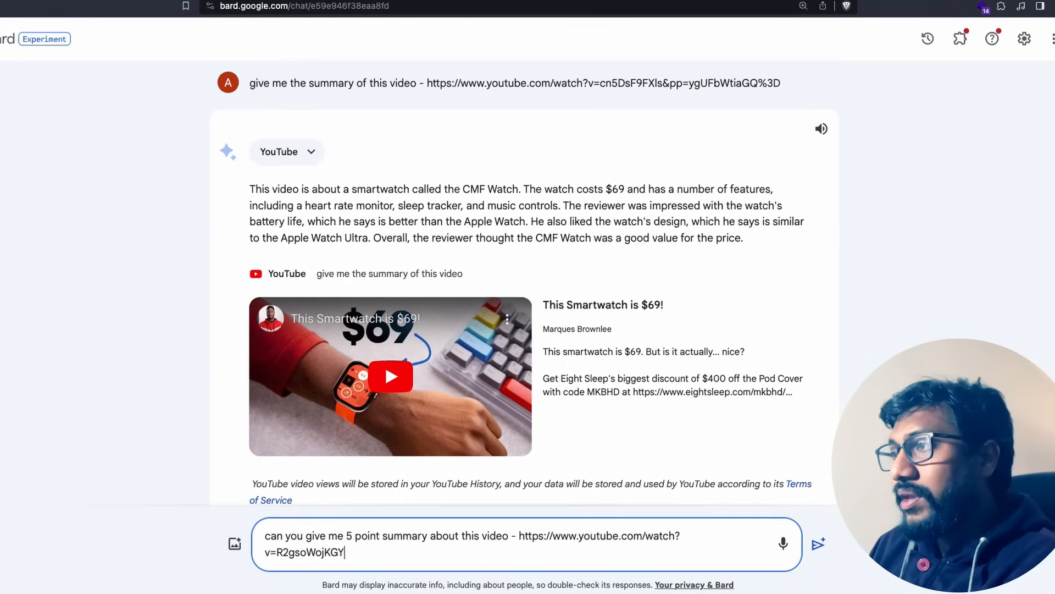
{"action": "left_click", "coordinate": [819, 545]}
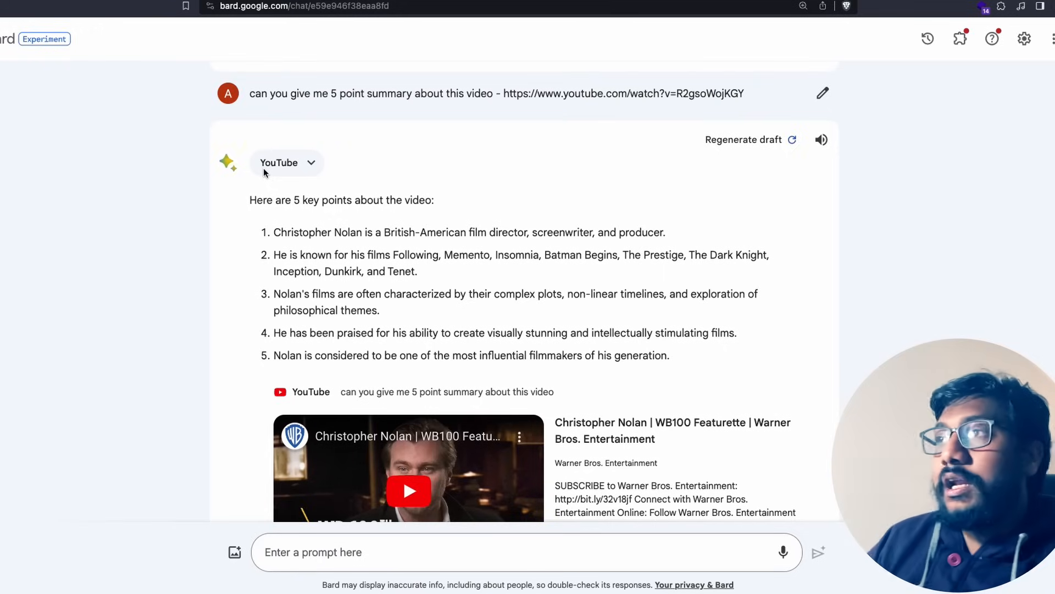
{"action": "double_click", "coordinate": [264, 200]}
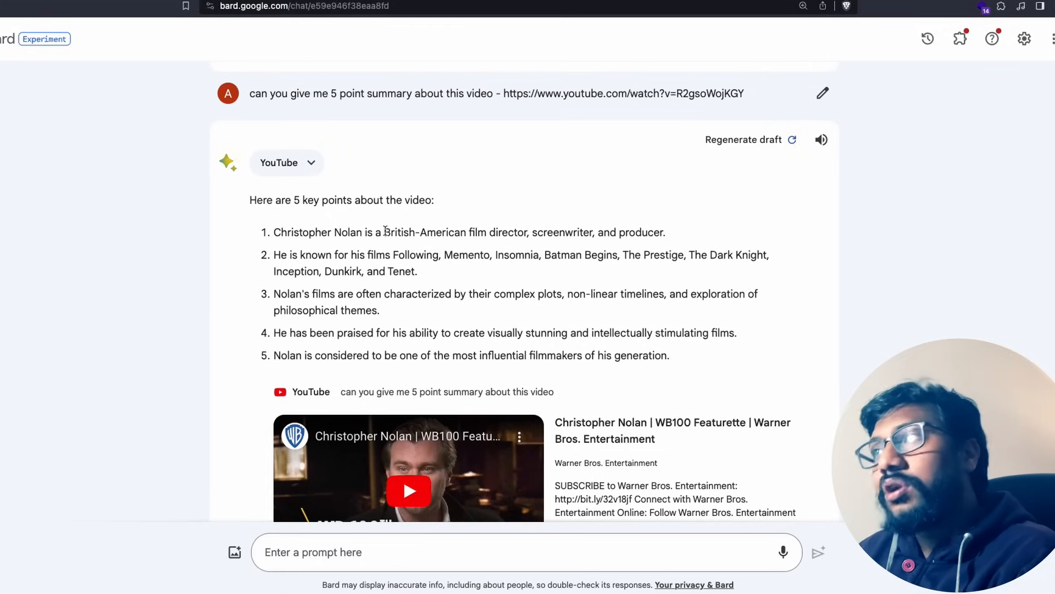
{"action": "mouse_move", "coordinate": [533, 232]}
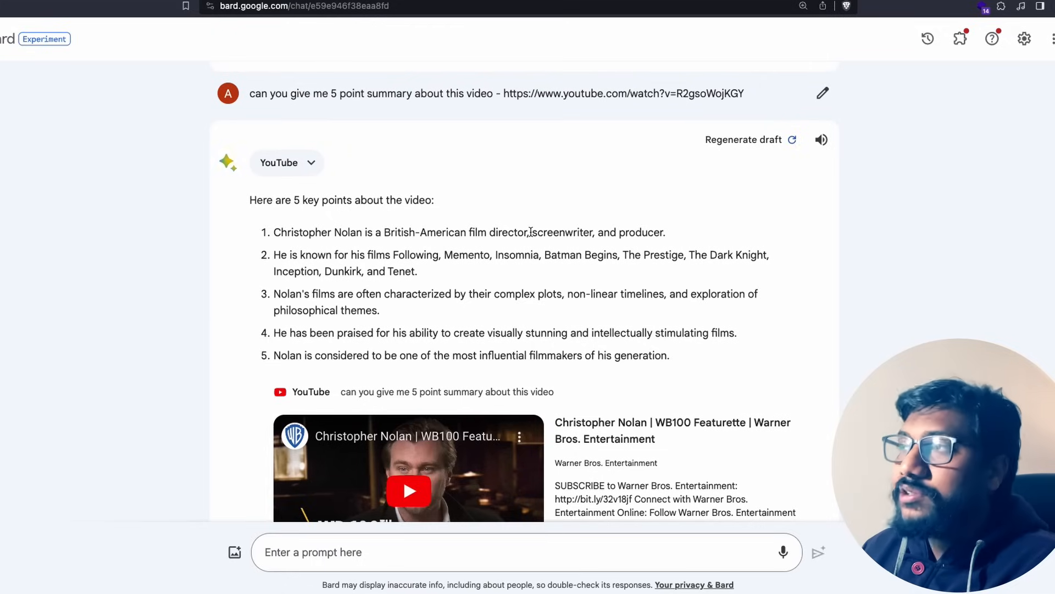
{"action": "mouse_move", "coordinate": [616, 261]}
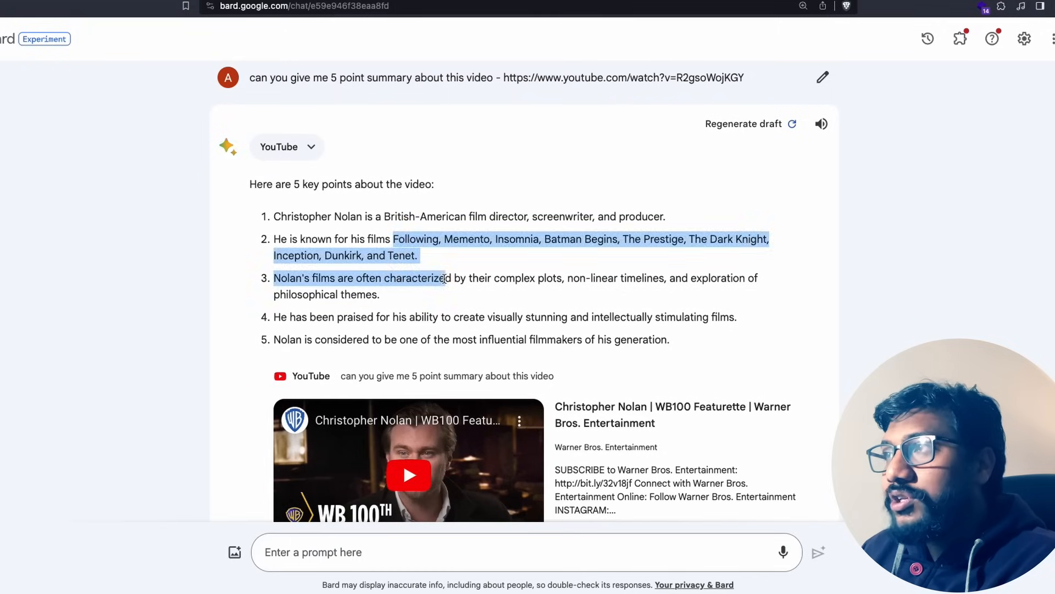
{"action": "left_click", "coordinate": [303, 328]}
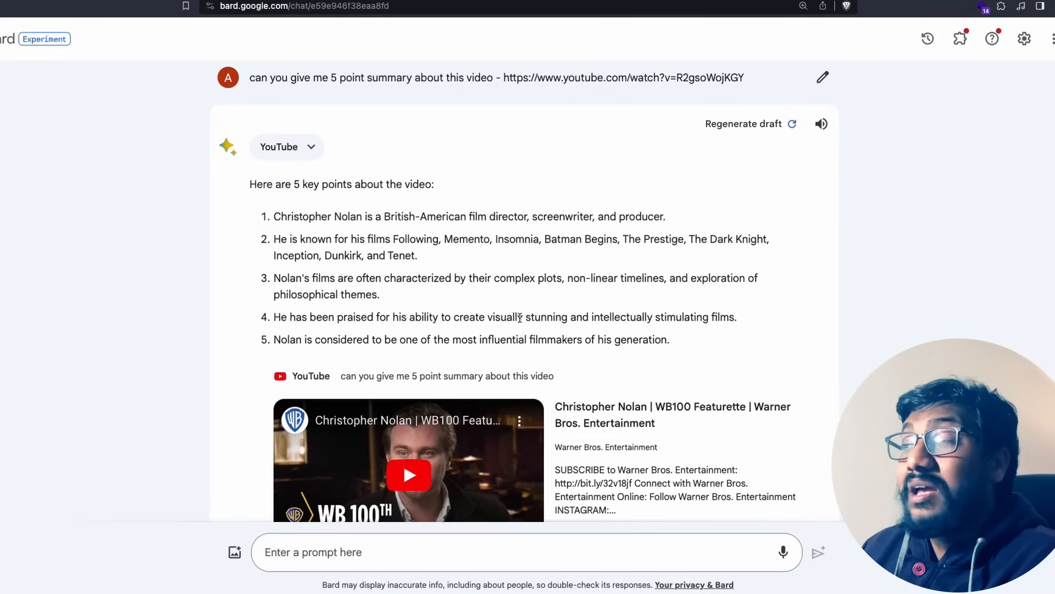
{"action": "double_click", "coordinate": [505, 316]}
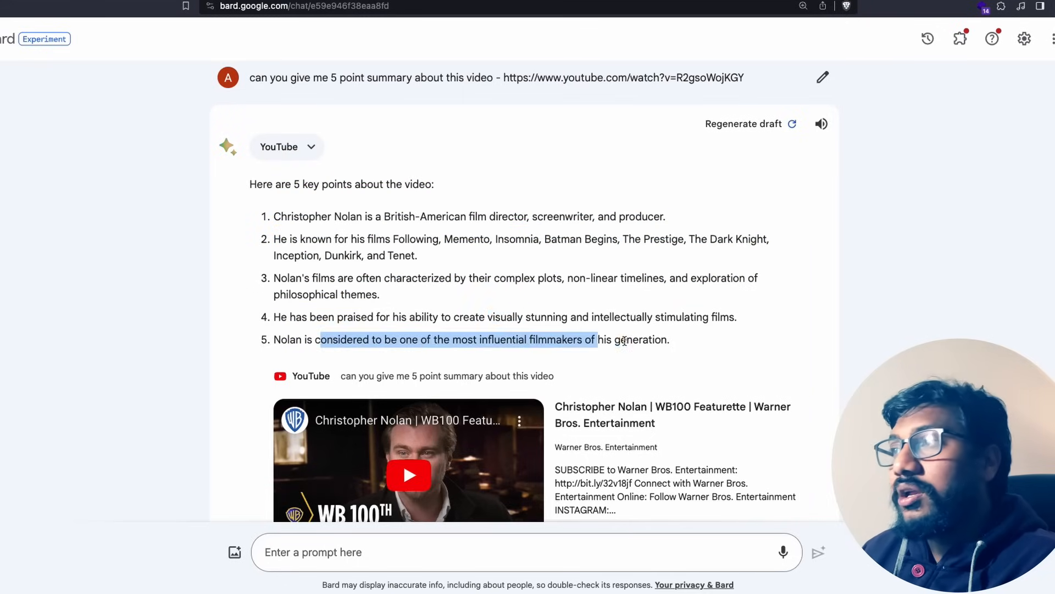
{"action": "left_click", "coordinate": [626, 341]}
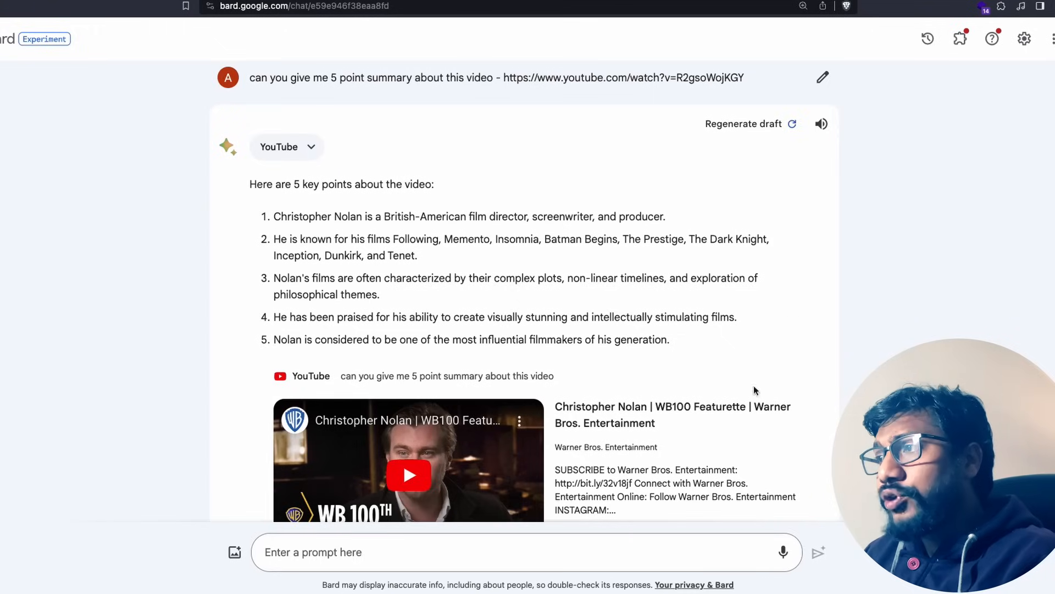
- Send Bard a request for an announcement tweet about the featurette video
{"action": "type", "text": "can you give me an announcement tweet based"}
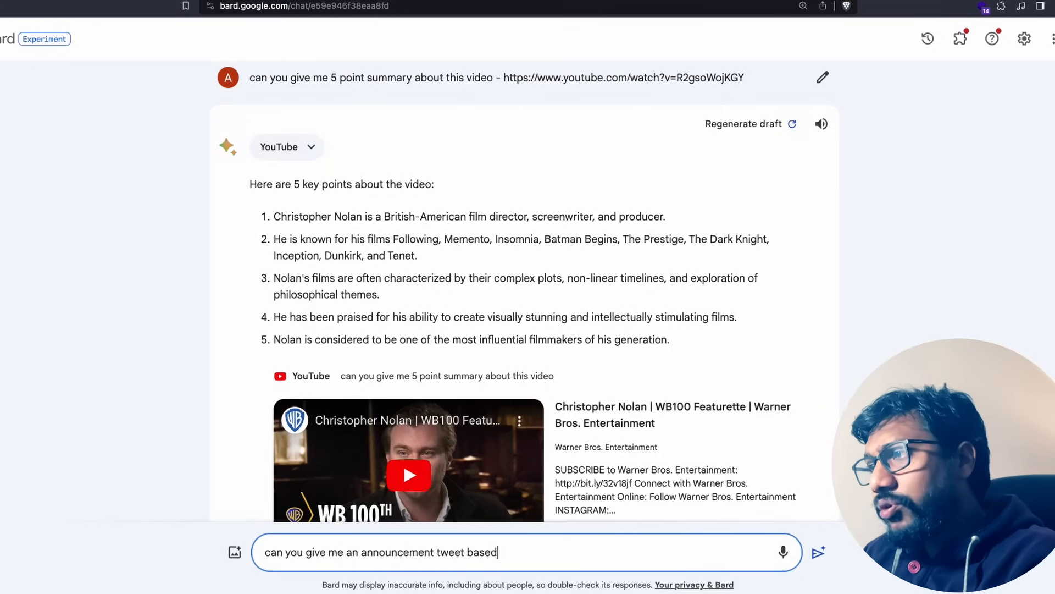
{"action": "left_click", "coordinate": [821, 552]}
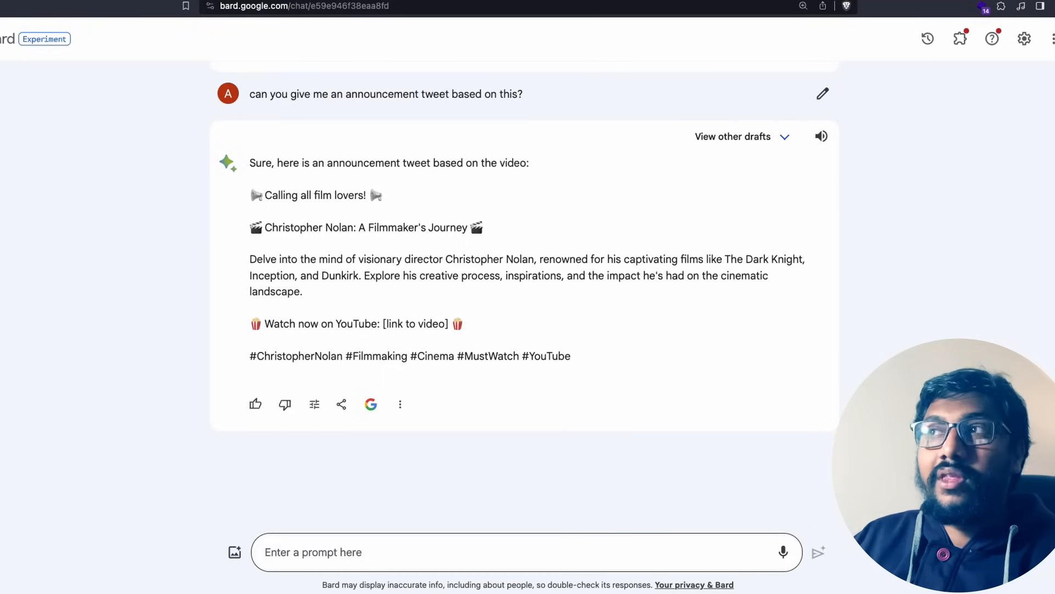
{"action": "mouse_move", "coordinate": [526, 346]}
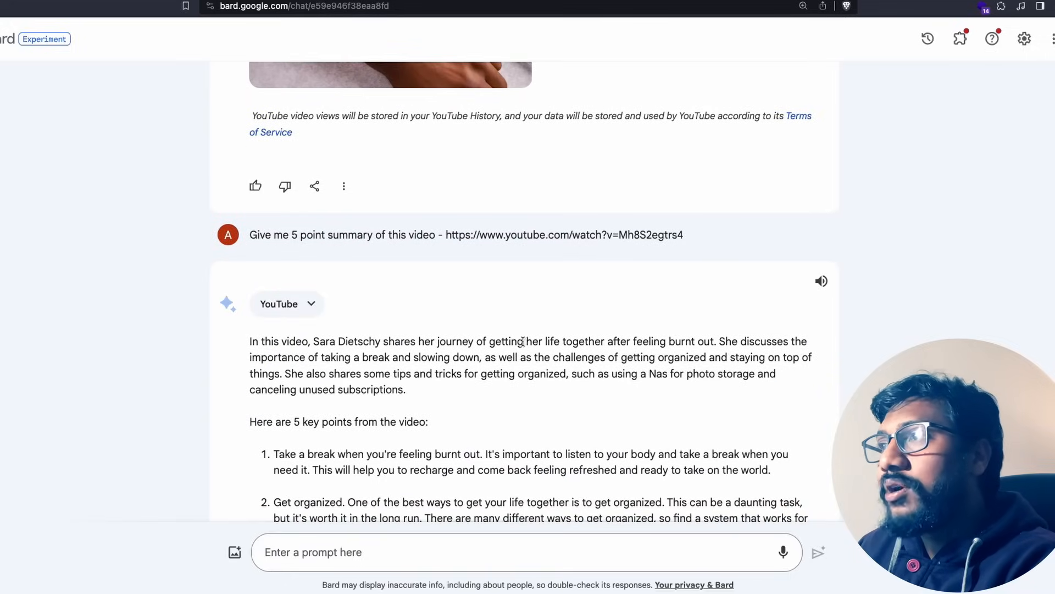
{"action": "mouse_move", "coordinate": [410, 356]}
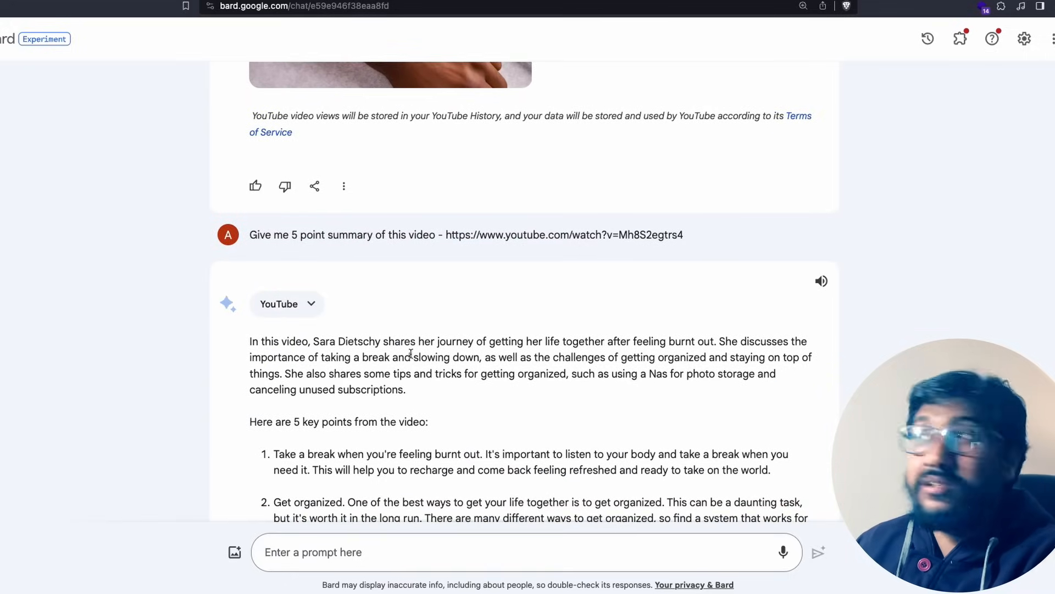
- Bring up the Bard reply for the Mh8S2egtrs4 burnout video and read its key points
{"action": "left_click", "coordinate": [572, 235]}
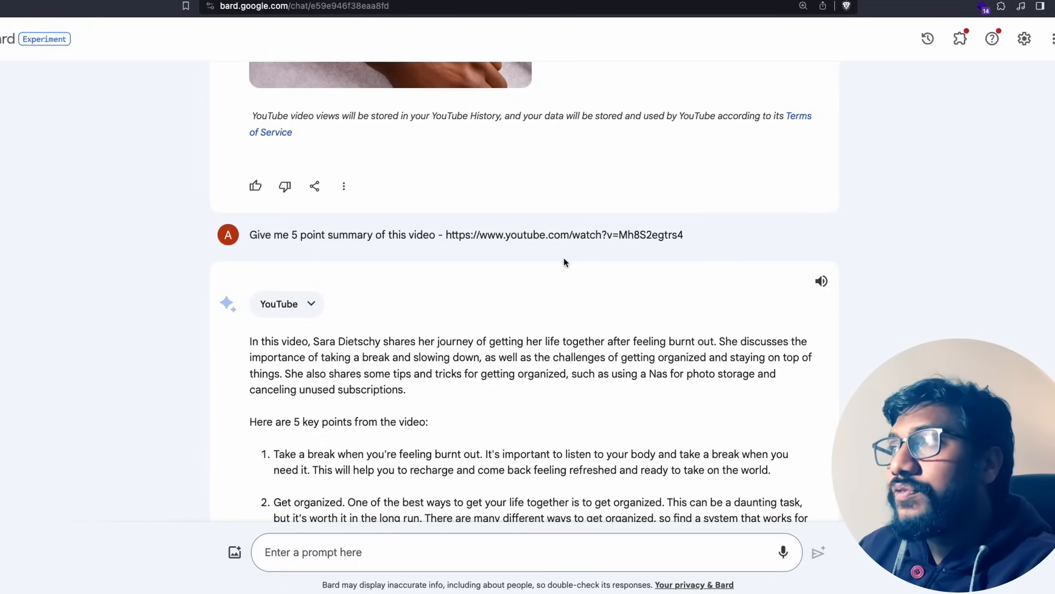
{"action": "scroll", "scroll_direction": "down", "scroll_amount": 3}
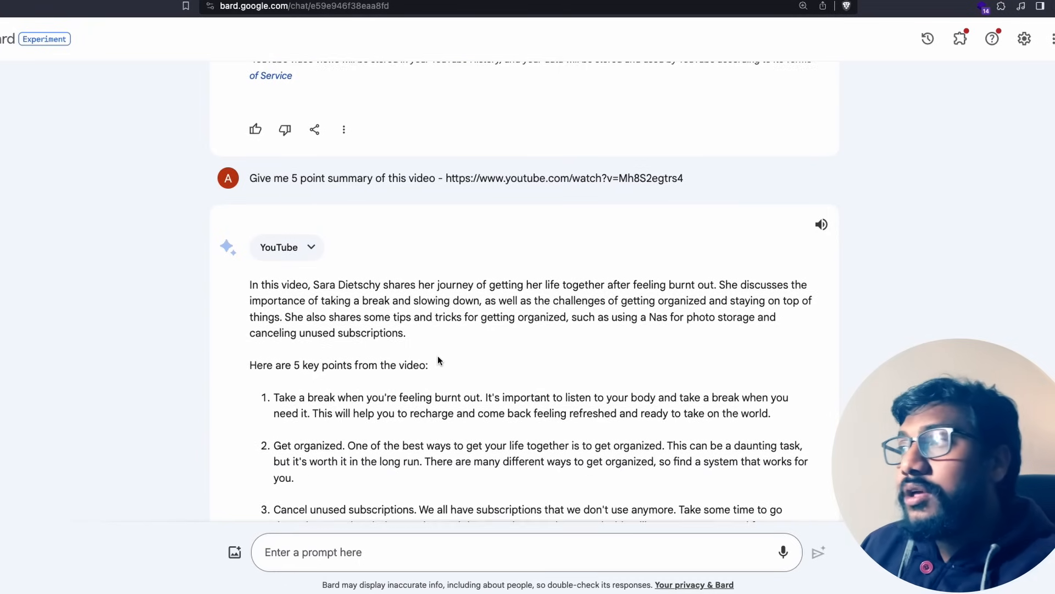
{"action": "scroll", "scroll_direction": "down", "scroll_amount": 3}
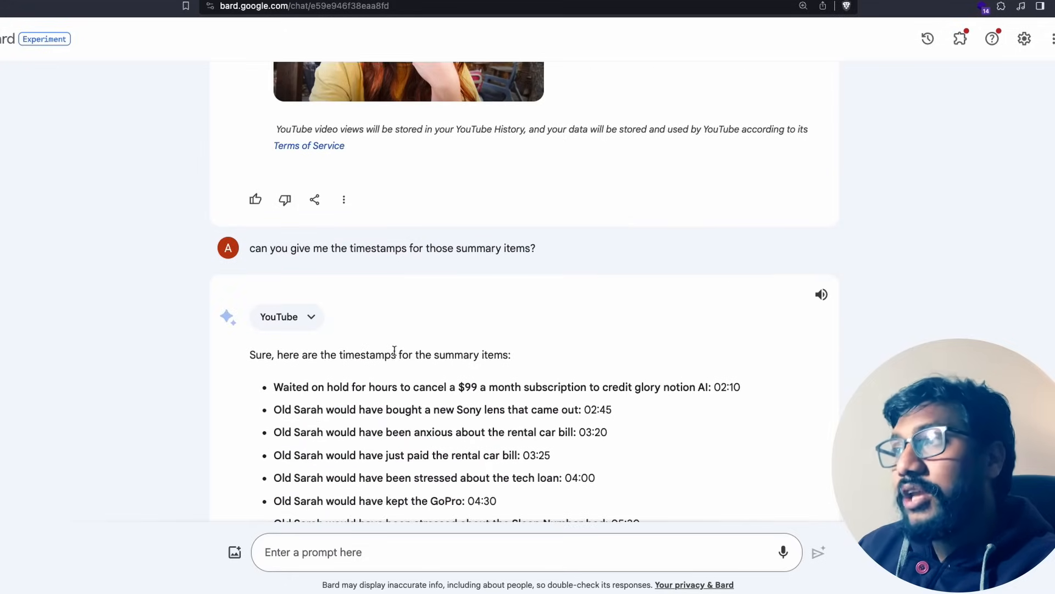
- Scroll to Bard's timestamp list and highlight the 03:20 rental car bill timestamp
{"action": "scroll", "scroll_direction": "down", "scroll_amount": 3}
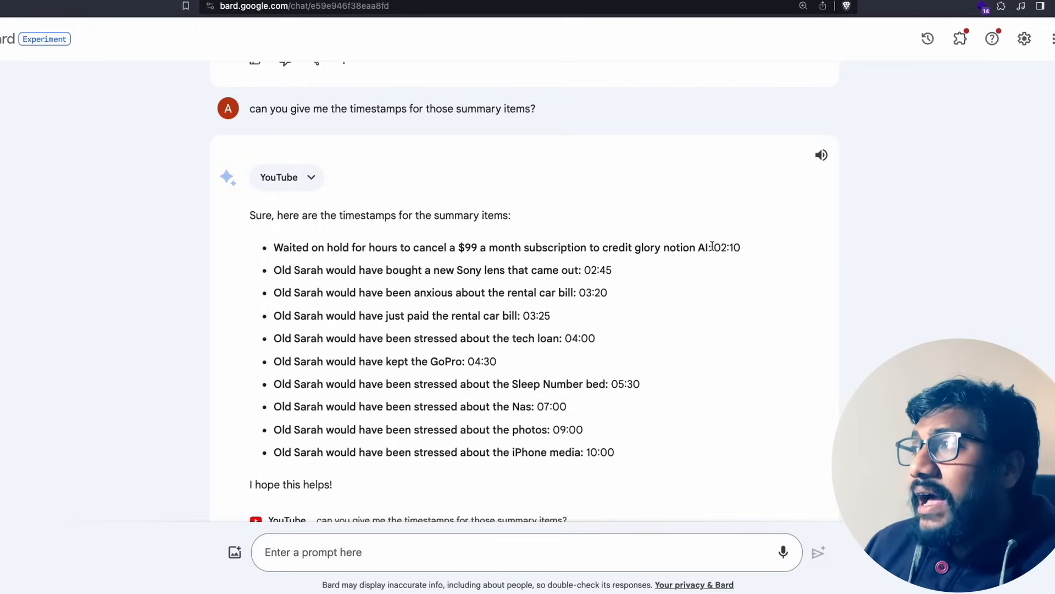
{"action": "left_click_drag", "start_coordinate": [274, 248], "coordinate": [710, 247]}
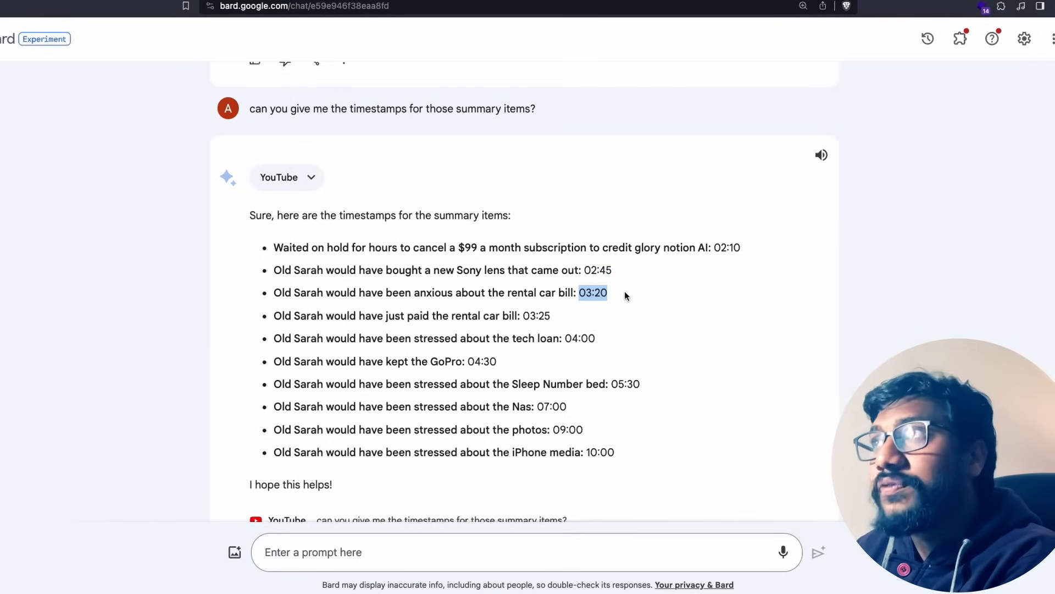
{"action": "mouse_move", "coordinate": [539, 297]}
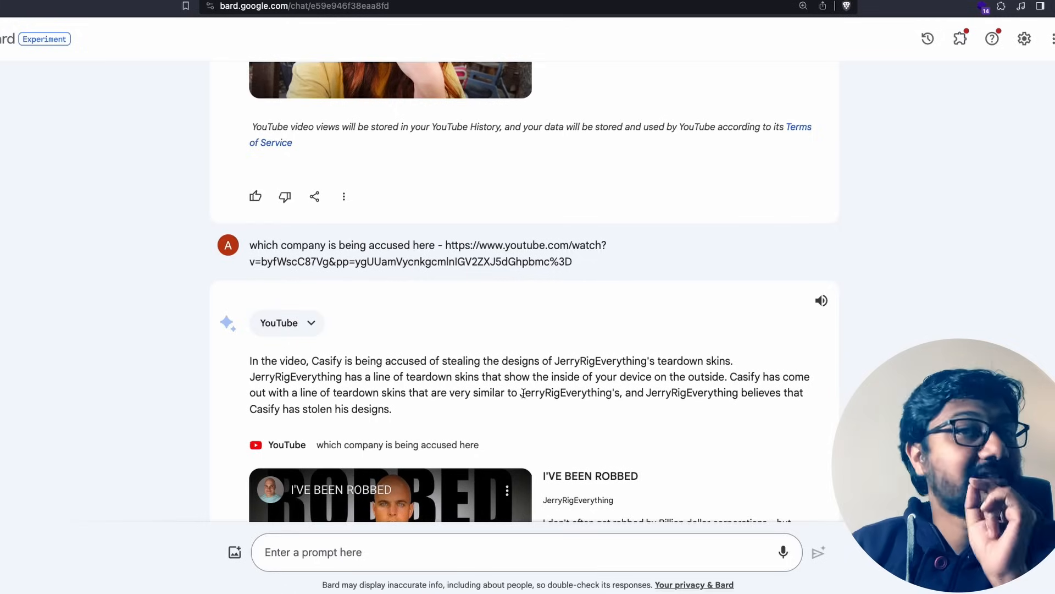
{"action": "mouse_move", "coordinate": [616, 231]}
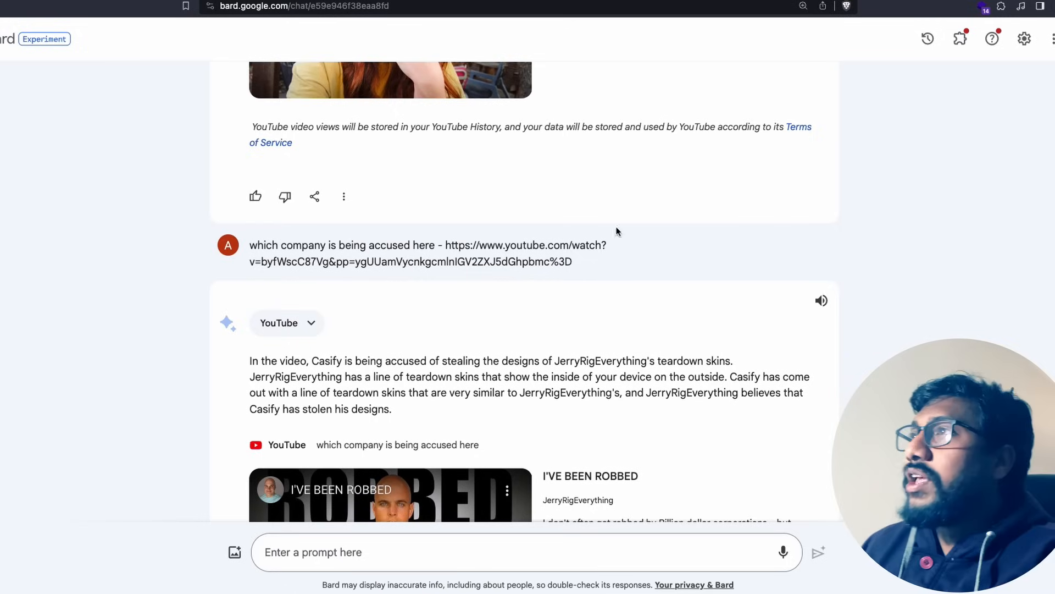
{"action": "scroll", "scroll_direction": "down", "scroll_amount": 3}
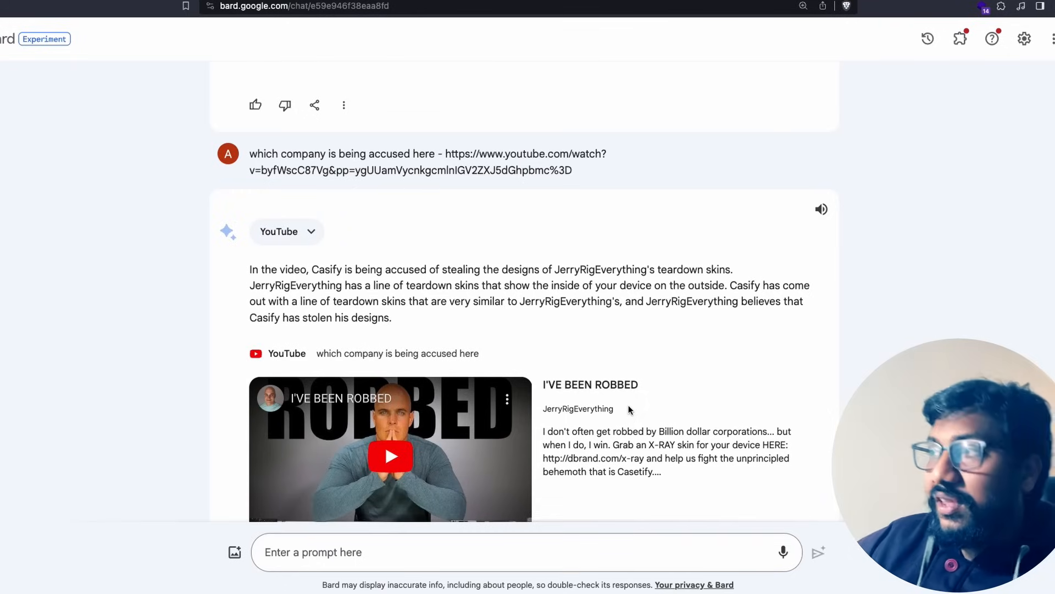
{"action": "mouse_move", "coordinate": [408, 252]}
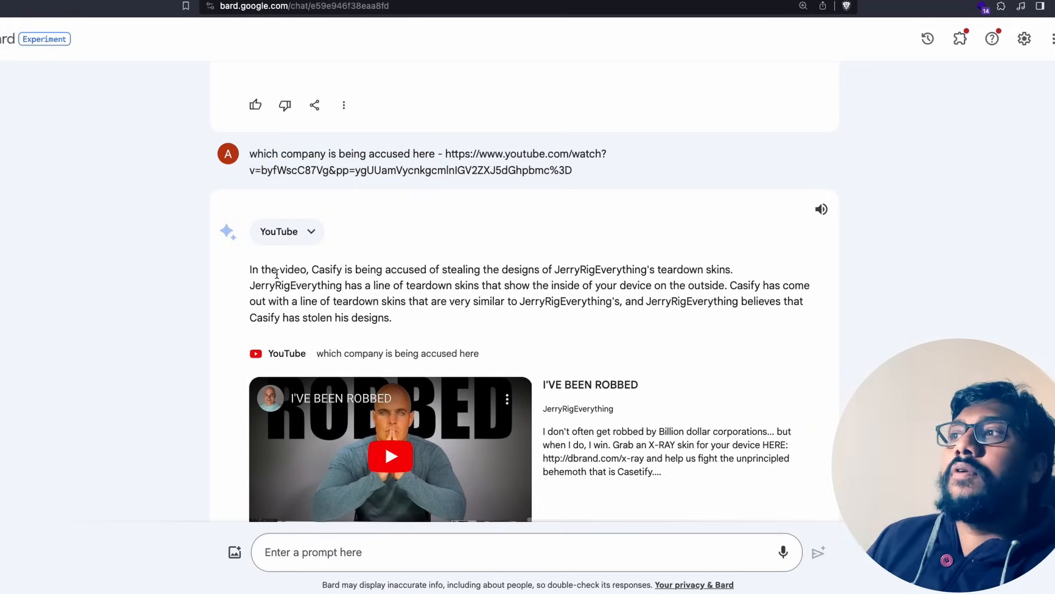
{"action": "mouse_move", "coordinate": [313, 270]}
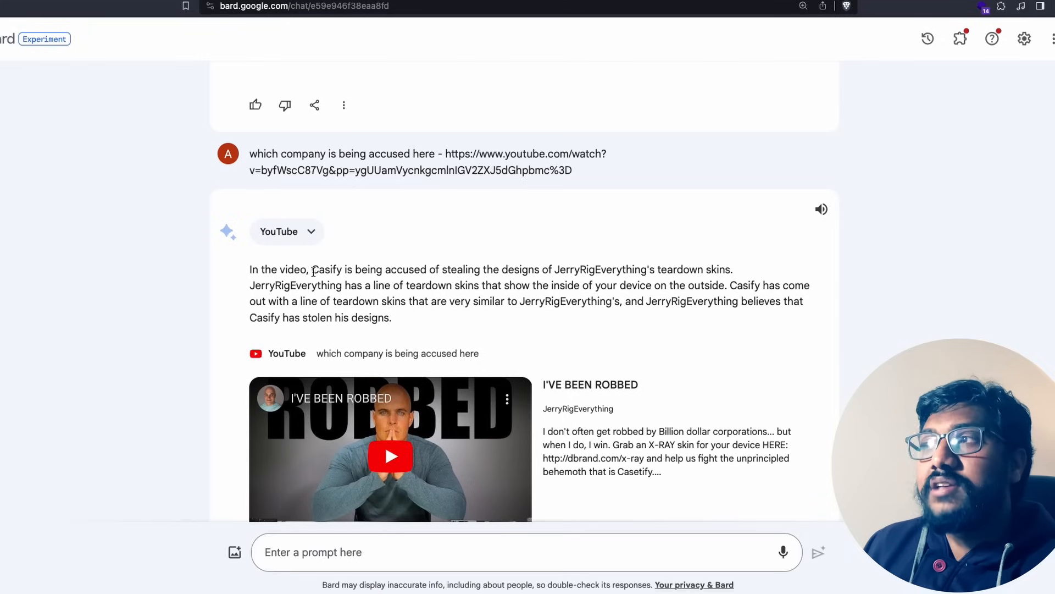
{"action": "left_click_drag", "start_coordinate": [311, 269], "coordinate": [452, 270]}
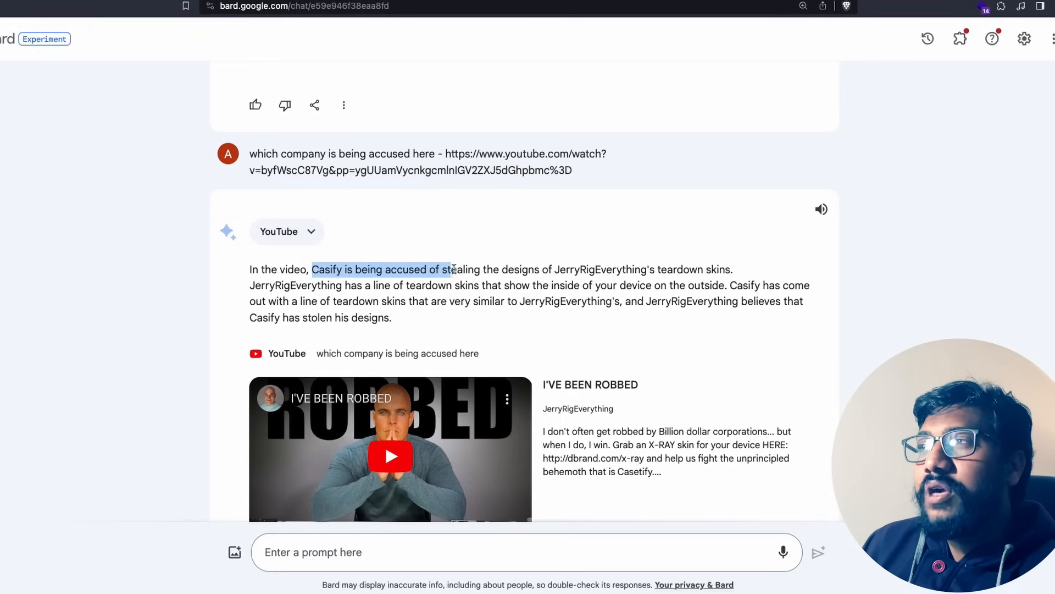
{"action": "left_click_drag", "start_coordinate": [450, 269], "coordinate": [653, 269]}
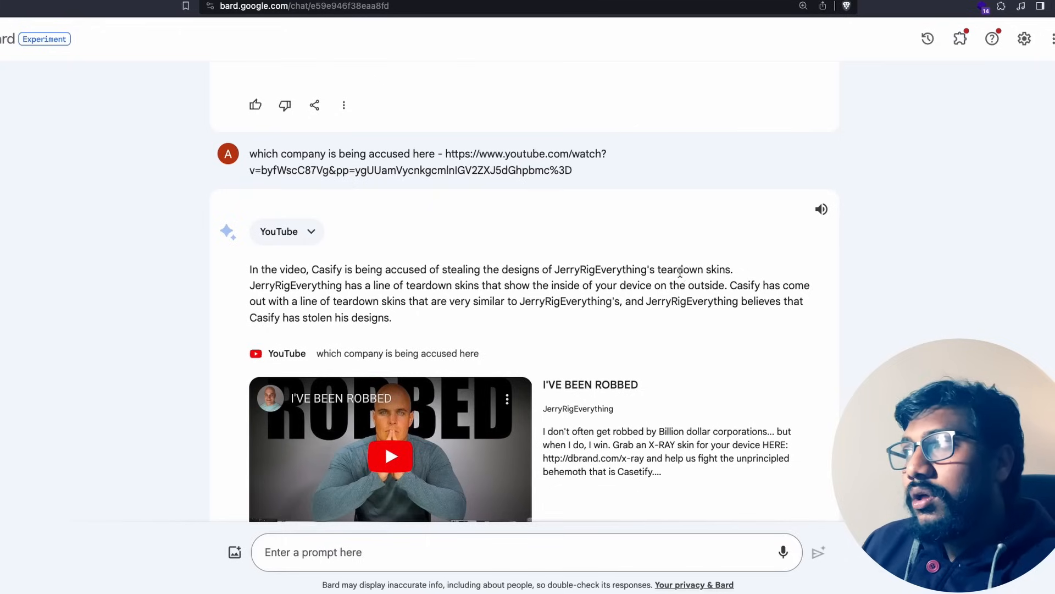
{"action": "double_click", "coordinate": [680, 270]}
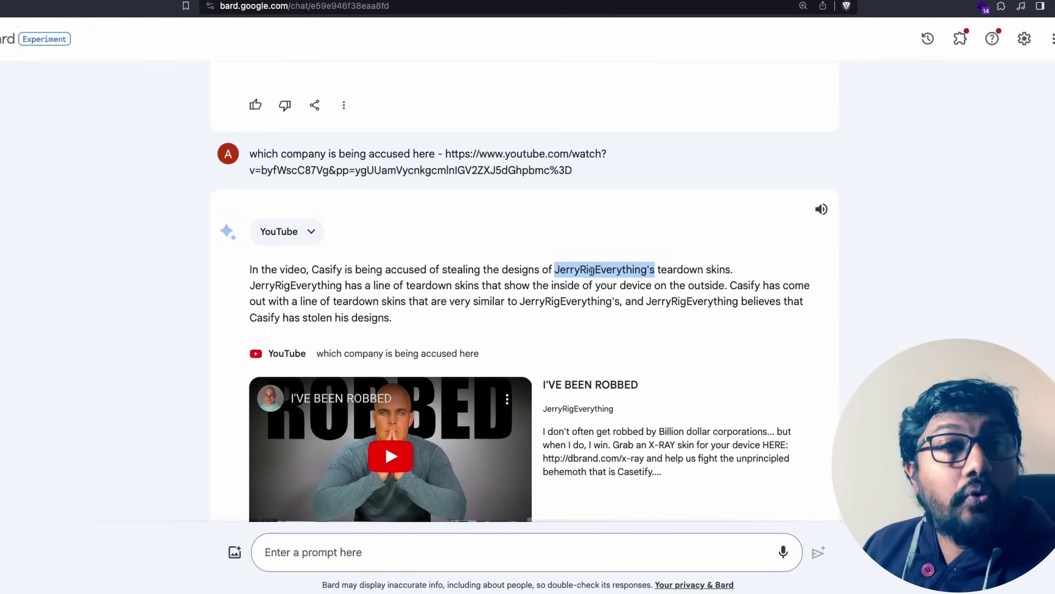
{"action": "double_click", "coordinate": [325, 270]}
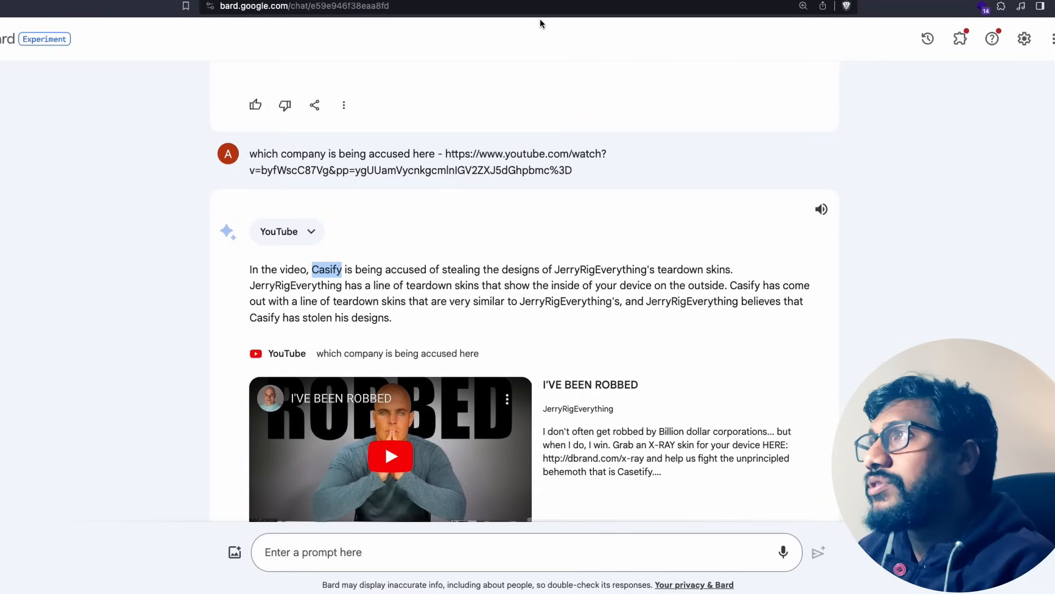
{"action": "left_click", "coordinate": [390, 457]}
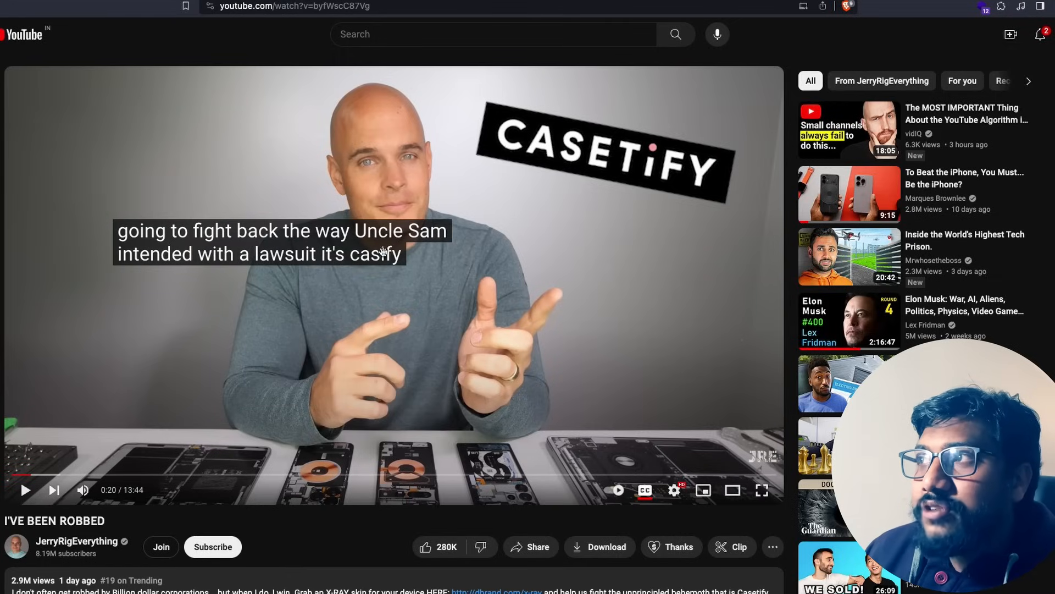
{"action": "mouse_move", "coordinate": [378, 285]}
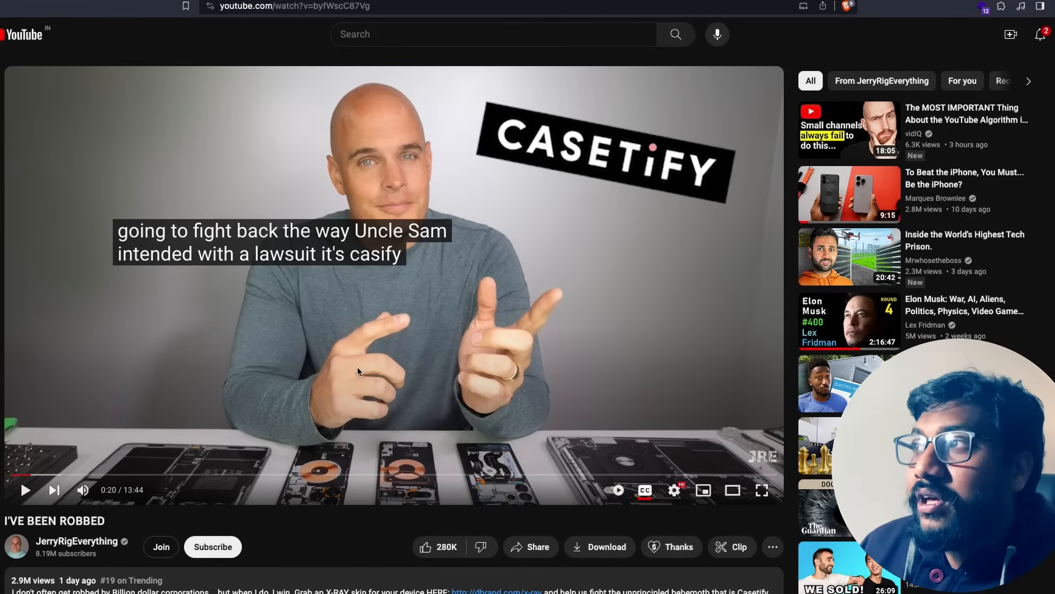
{"action": "mouse_move", "coordinate": [310, 332]}
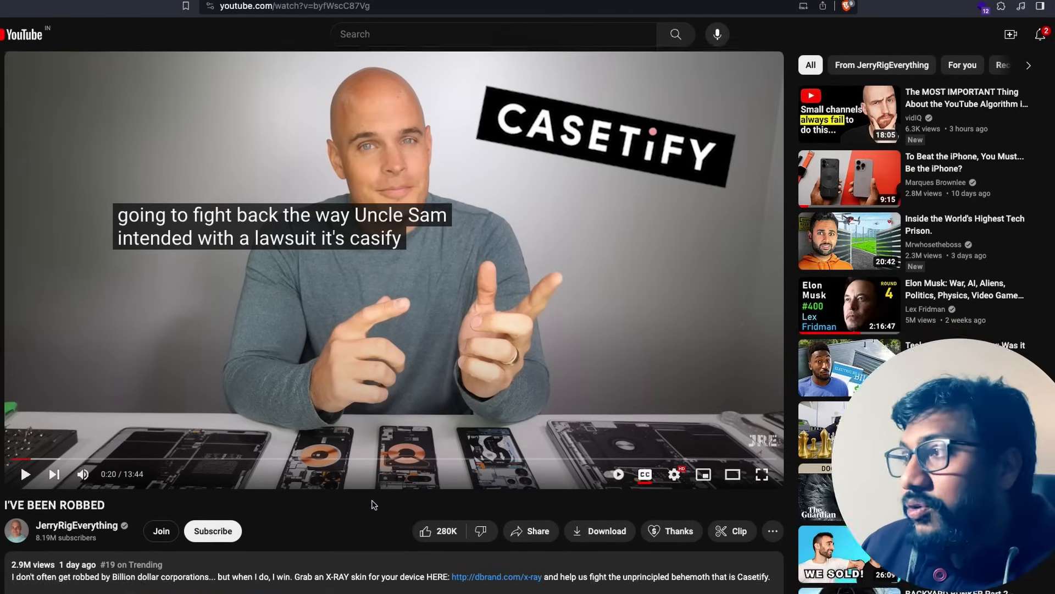
- Scroll down the I'VE BEEN ROBBED video page to its description mentioning Casetify
{"action": "scroll", "scroll_direction": "down", "scroll_amount": 3}
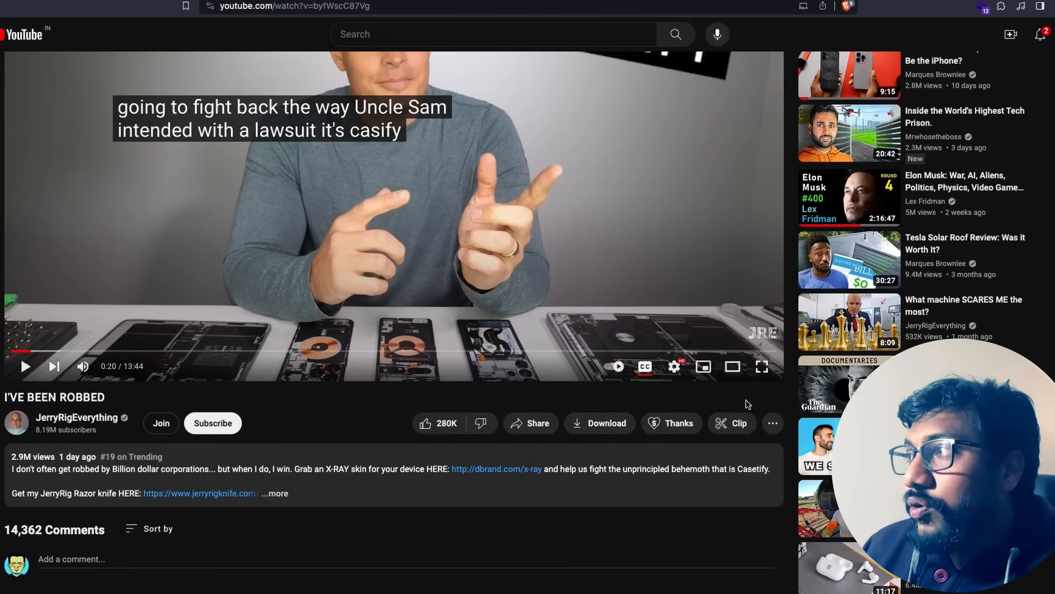
- Expand the video's options and description and show its transcript
{"action": "left_click", "coordinate": [773, 423]}
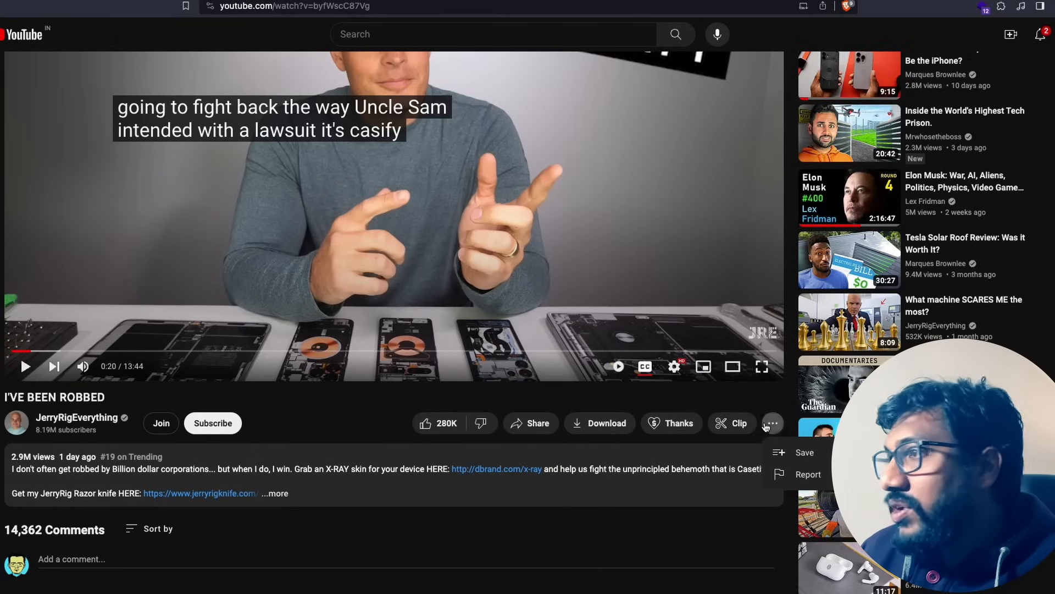
{"action": "scroll", "scroll_direction": "down", "scroll_amount": 3}
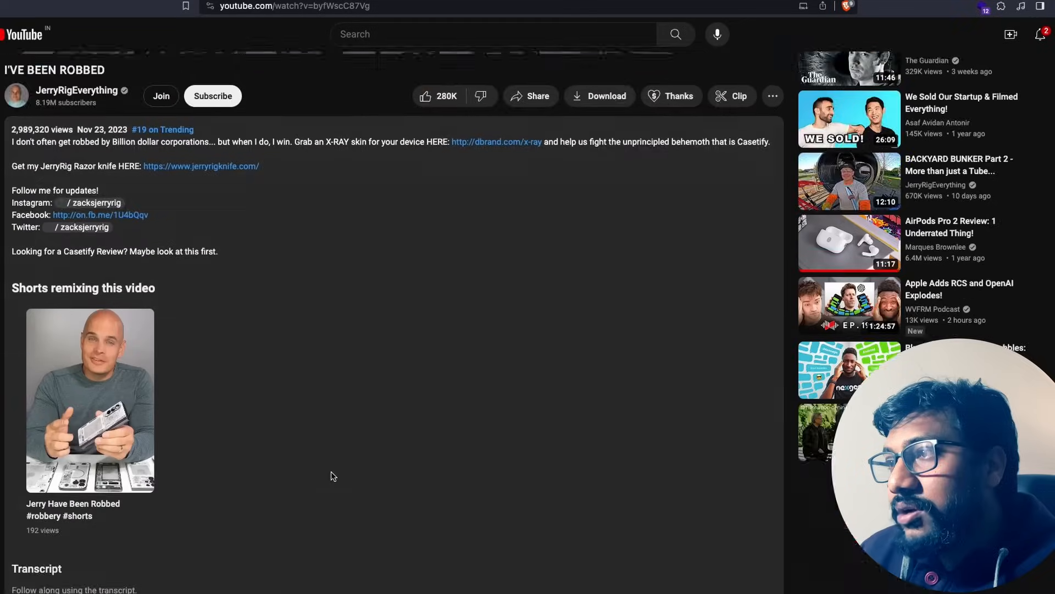
{"action": "scroll", "scroll_direction": "down", "scroll_amount": 3}
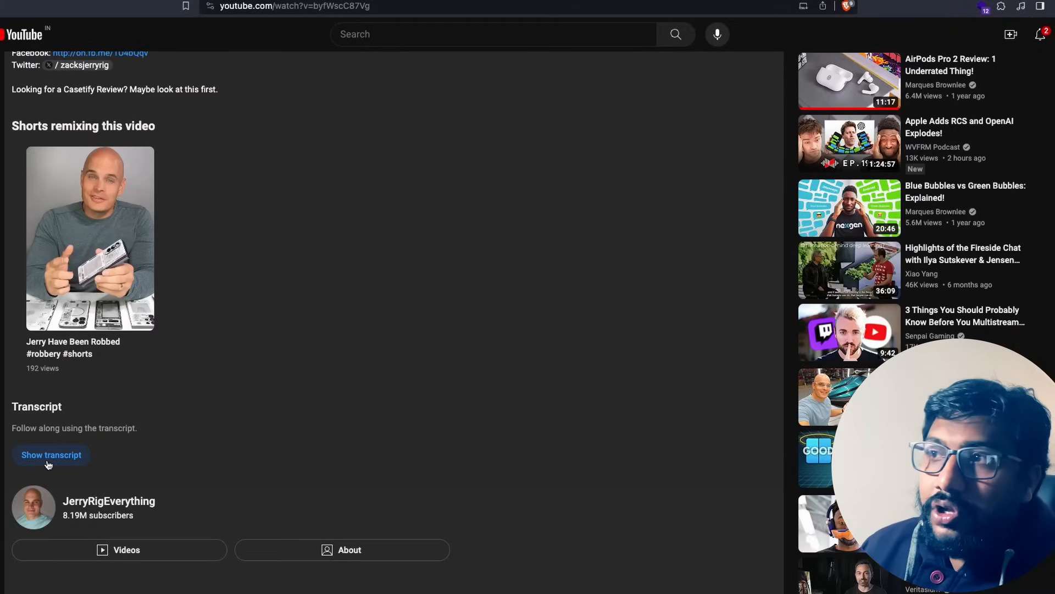
{"action": "left_click", "coordinate": [51, 455]}
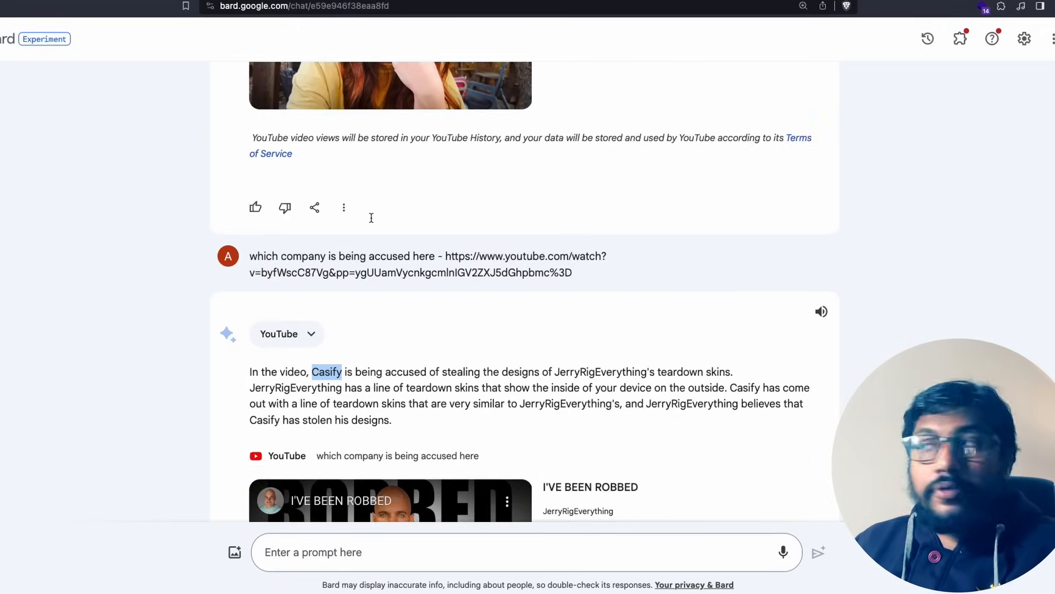
{"action": "scroll", "scroll_direction": "down", "scroll_amount": 3}
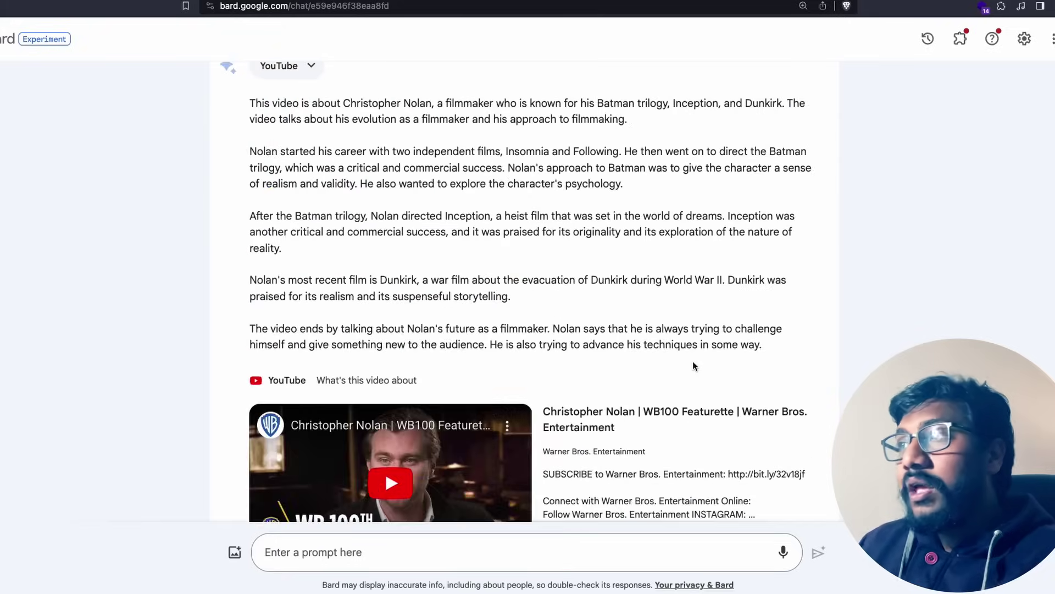
{"action": "scroll", "scroll_direction": "down", "scroll_amount": 3}
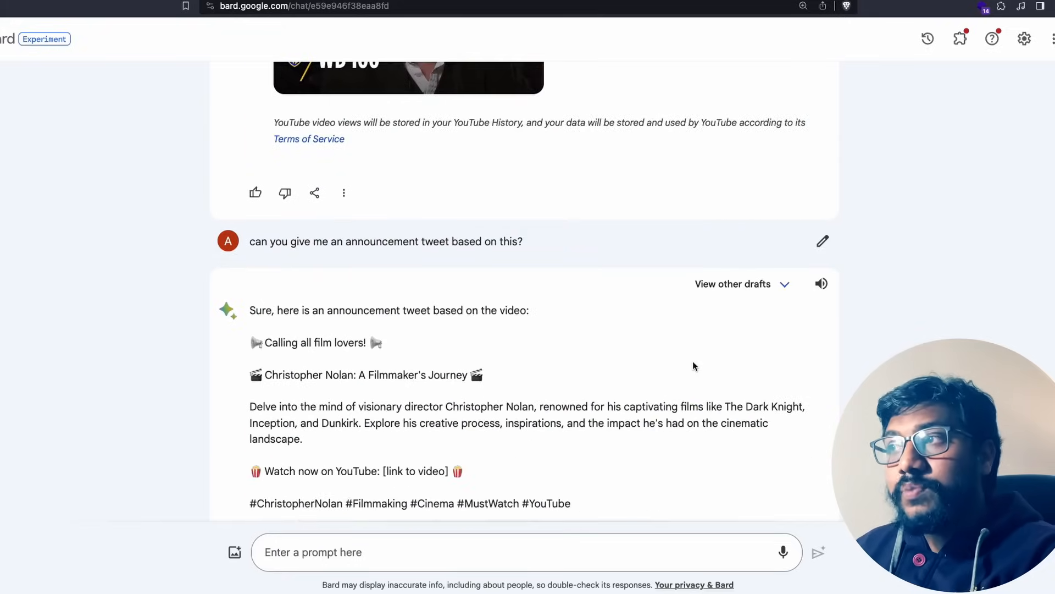
{"action": "scroll", "scroll_direction": "down", "scroll_amount": 3}
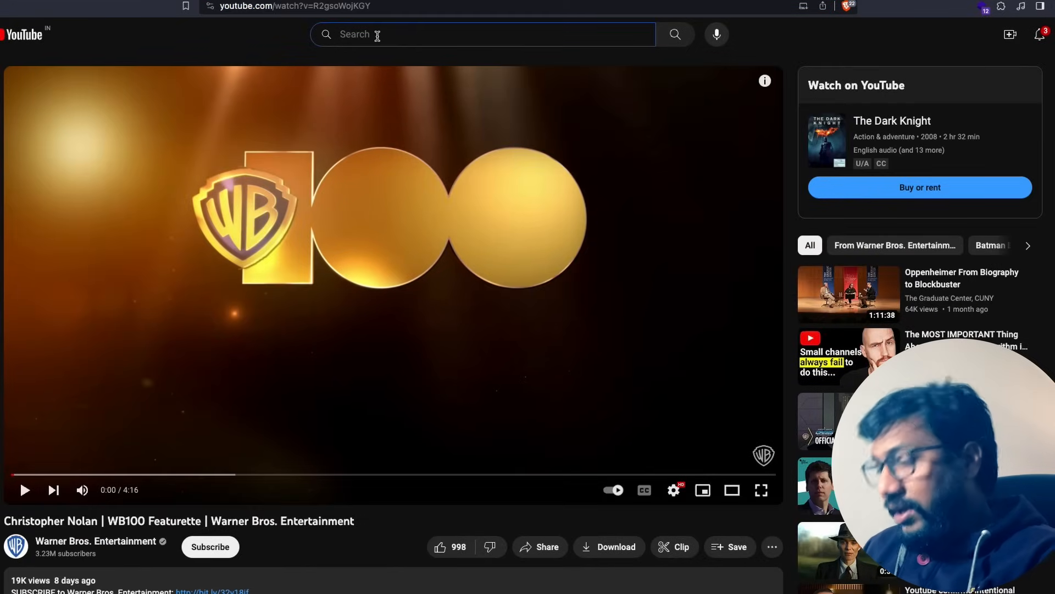
- Search YouTube for 'silicon valley richard getting fired' and open the Pied Piper clip
{"action": "type", "text": "silicon valley richard getting fired"}
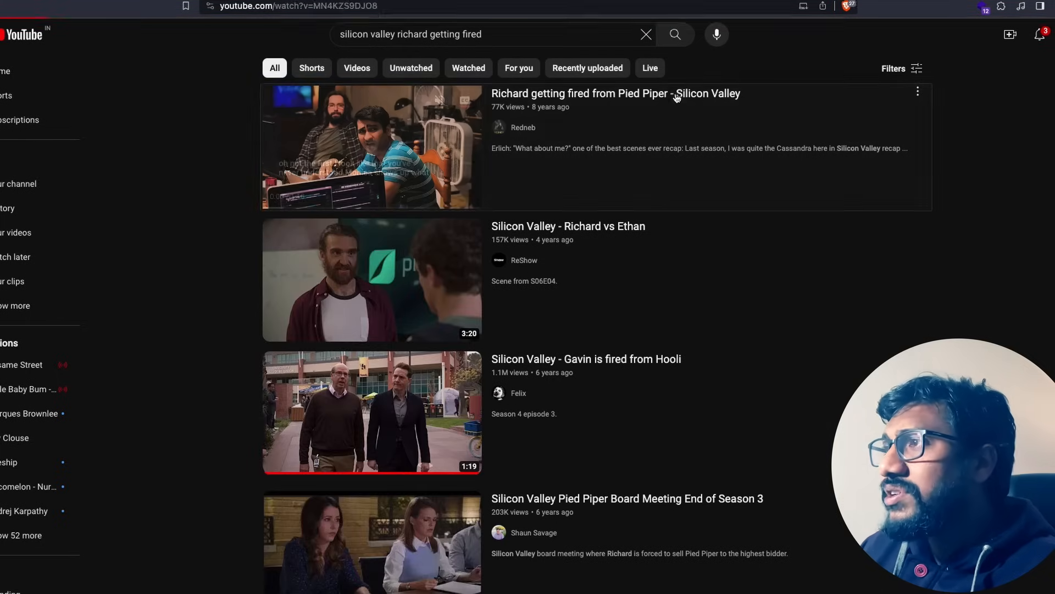
{"action": "left_click", "coordinate": [675, 93]}
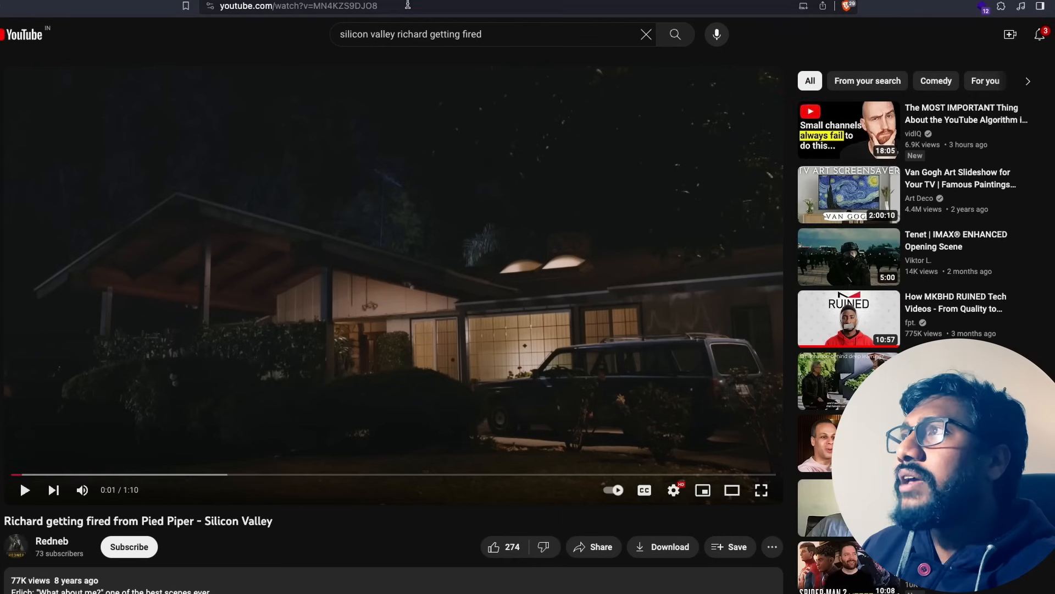
{"action": "left_click", "coordinate": [299, 6]}
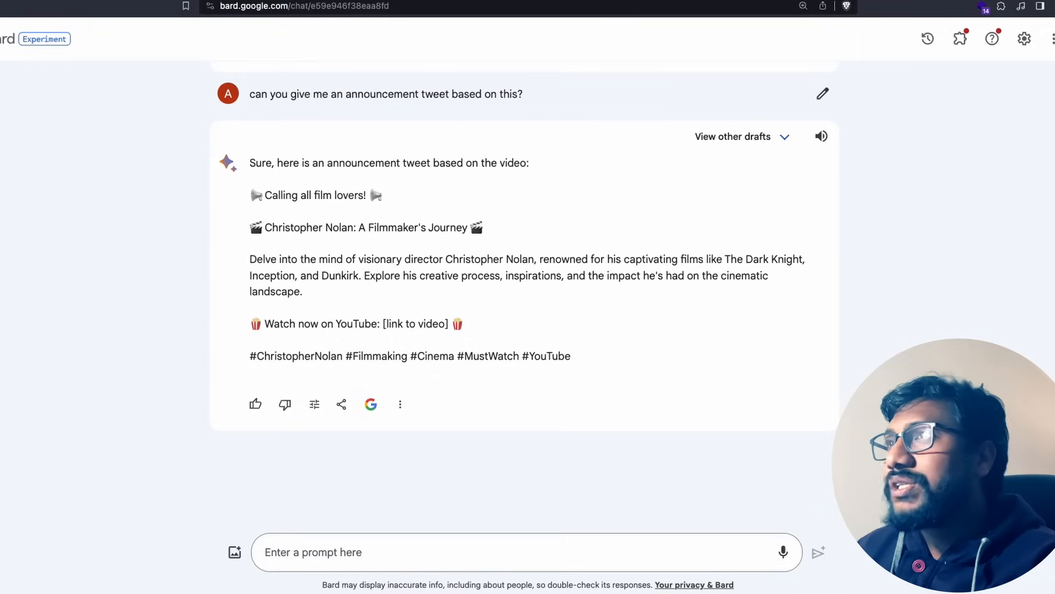
- Ask Bard to summarize the clip and highlight its reply that it cannot access the video without captions
{"action": "type", "text": "can y"}
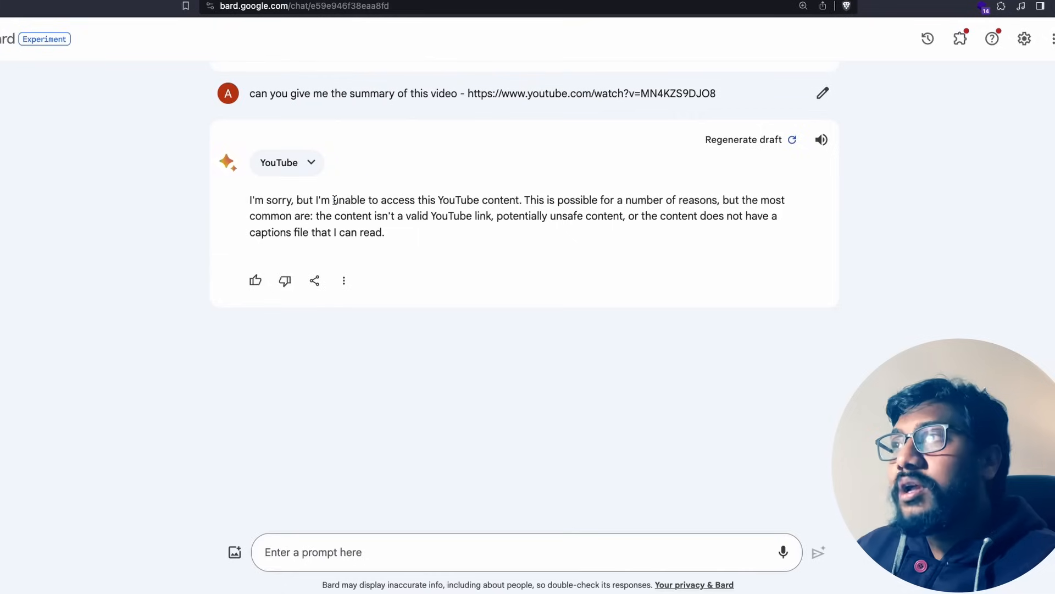
{"action": "mouse_move", "coordinate": [636, 215]}
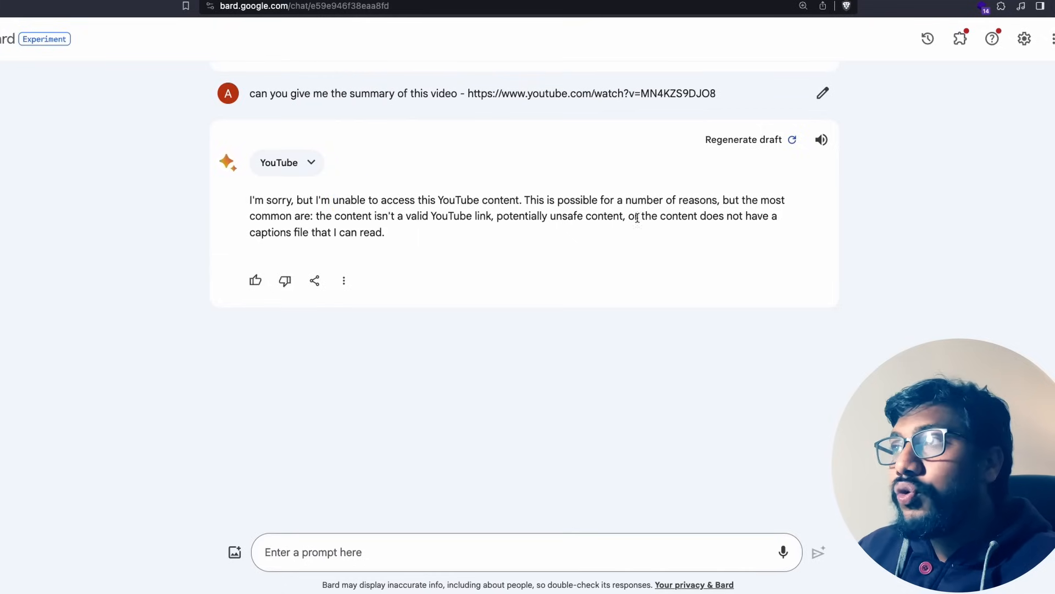
{"action": "left_click_drag", "start_coordinate": [319, 217], "coordinate": [498, 217]}
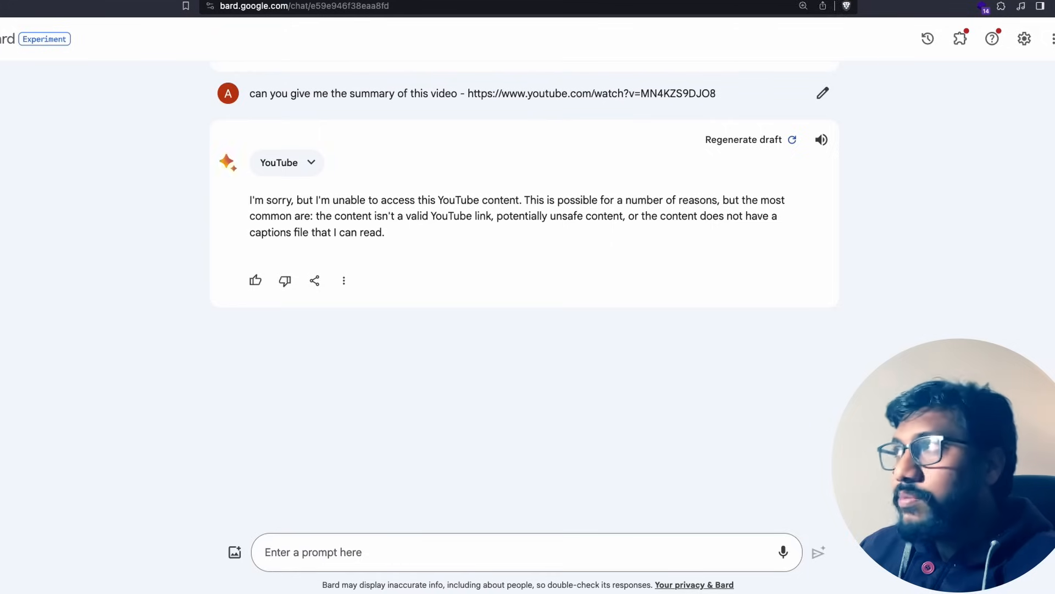
{"action": "left_click_drag", "start_coordinate": [503, 216], "coordinate": [581, 215]}
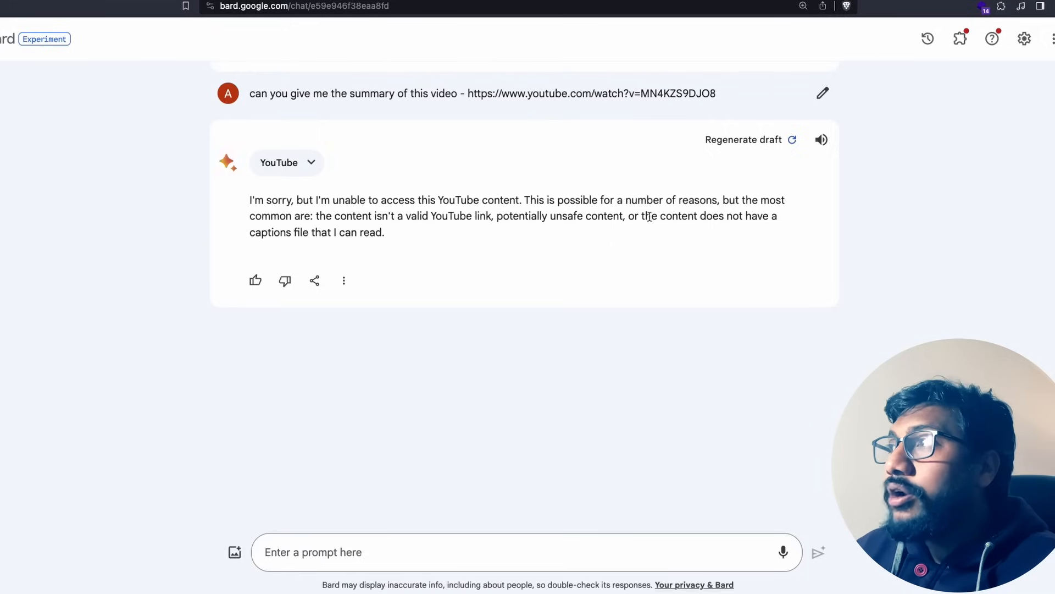
{"action": "left_click_drag", "start_coordinate": [649, 216], "coordinate": [385, 232]}
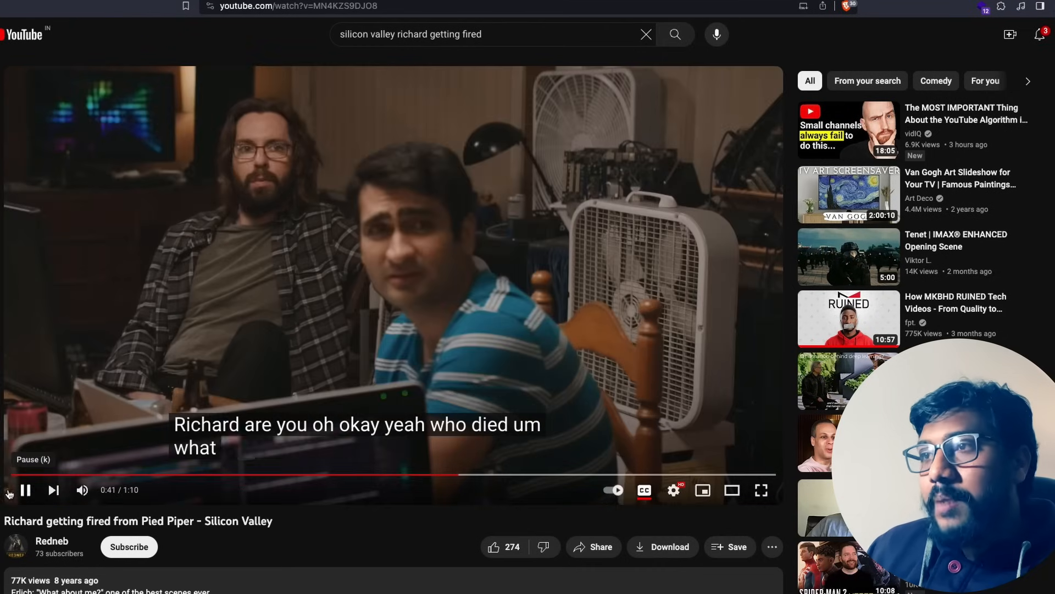
- Pause the Silicon Valley clip at 0:41 on the "what just happened" caption
{"action": "left_click", "coordinate": [25, 490]}
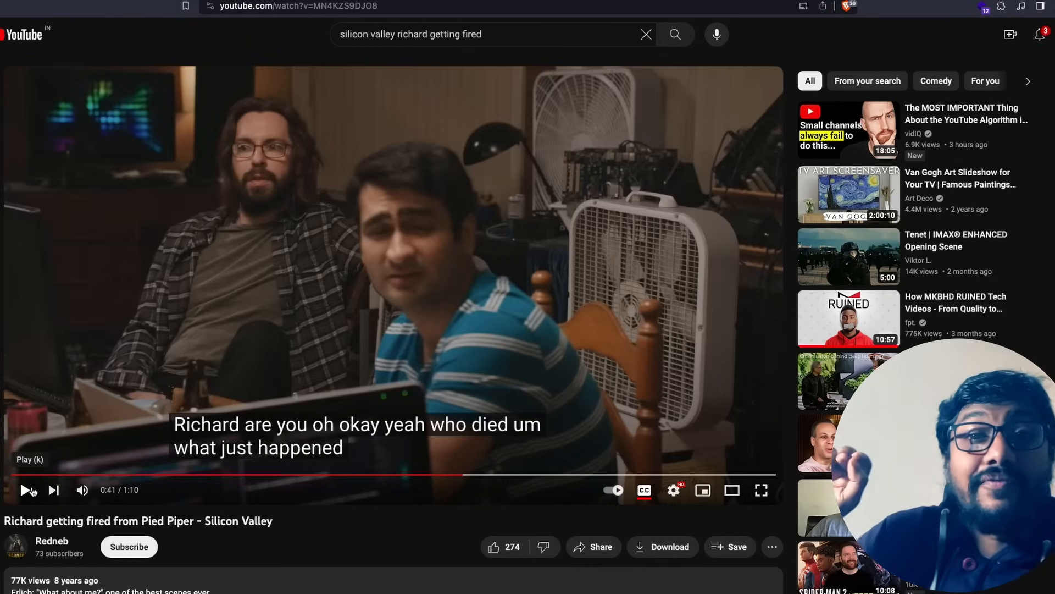